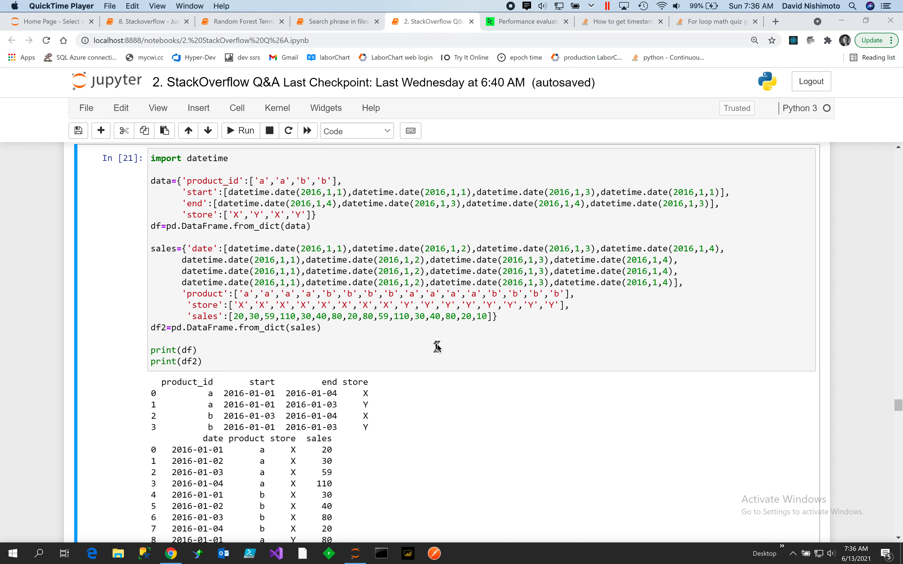
pyautogui.moveTo(443, 306)
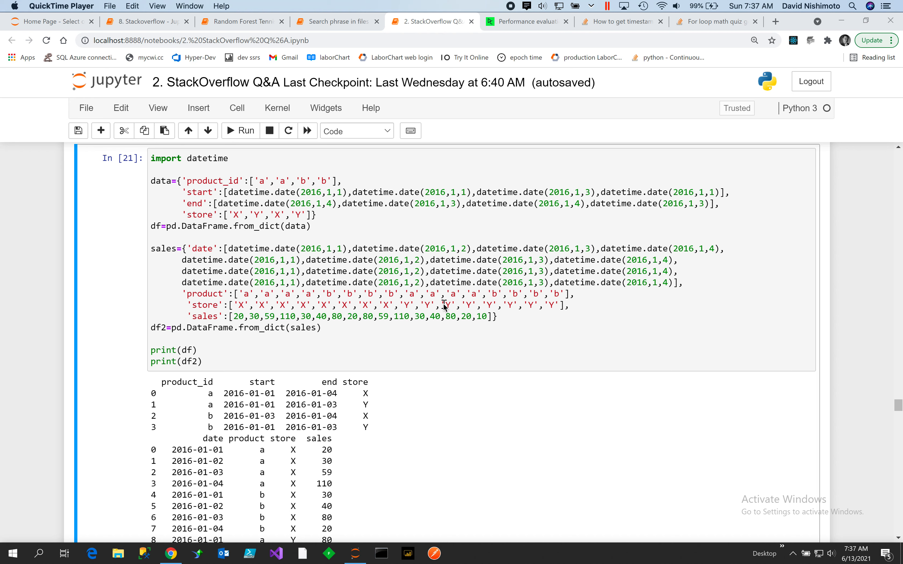
pyautogui.moveTo(314, 204)
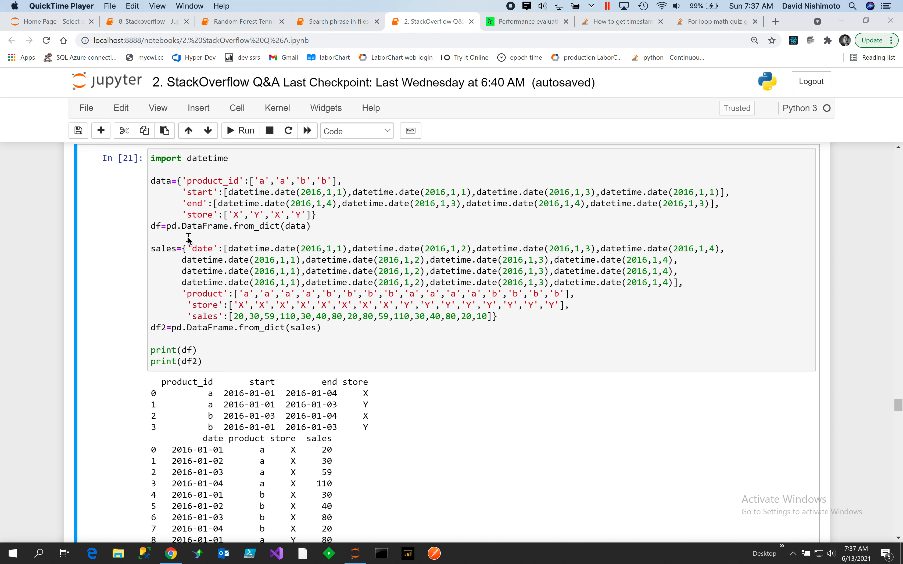
pyautogui.moveTo(189, 238)
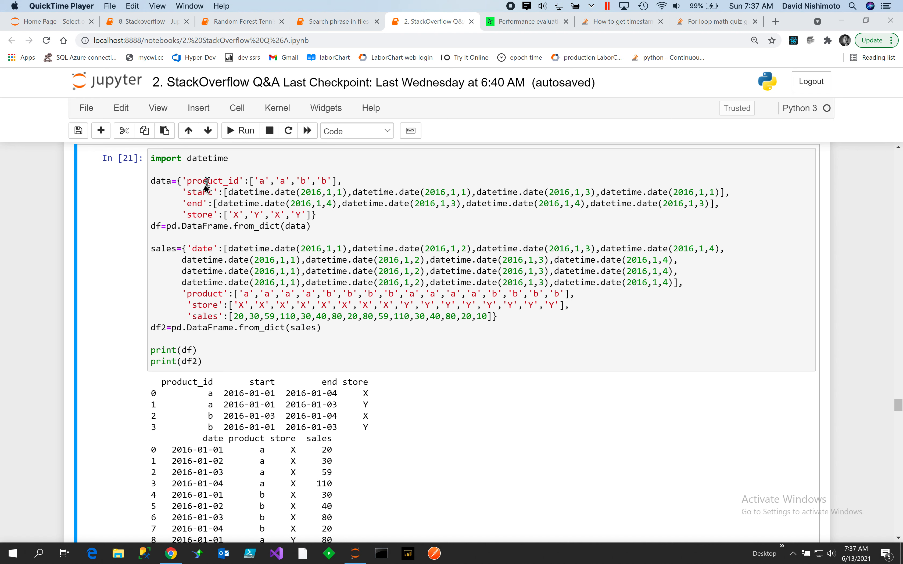
pyautogui.moveTo(199, 221)
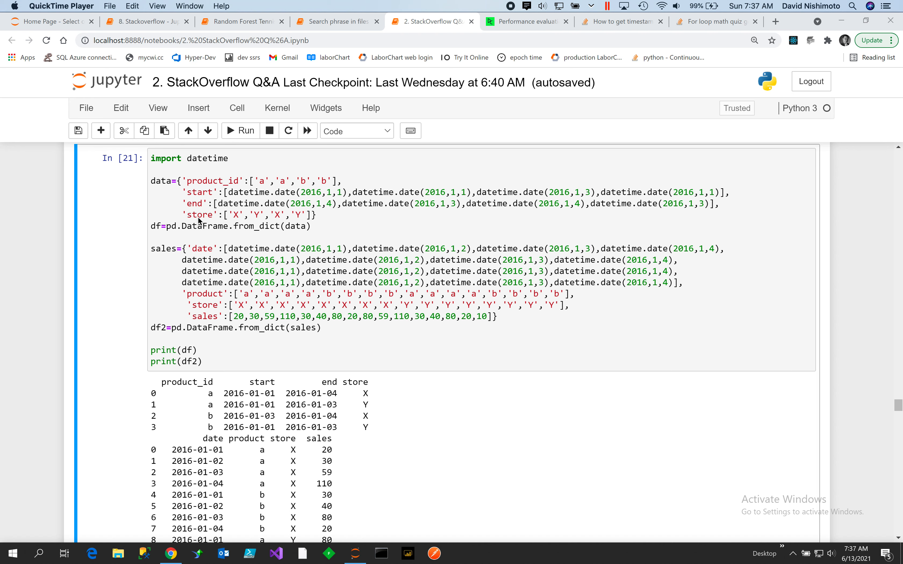
pyautogui.moveTo(209, 171)
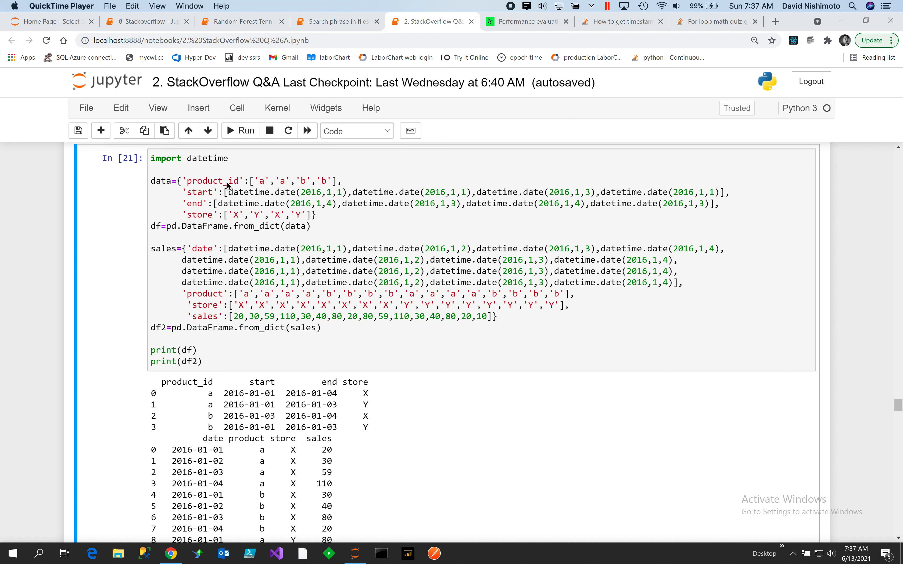
pyautogui.moveTo(290, 184)
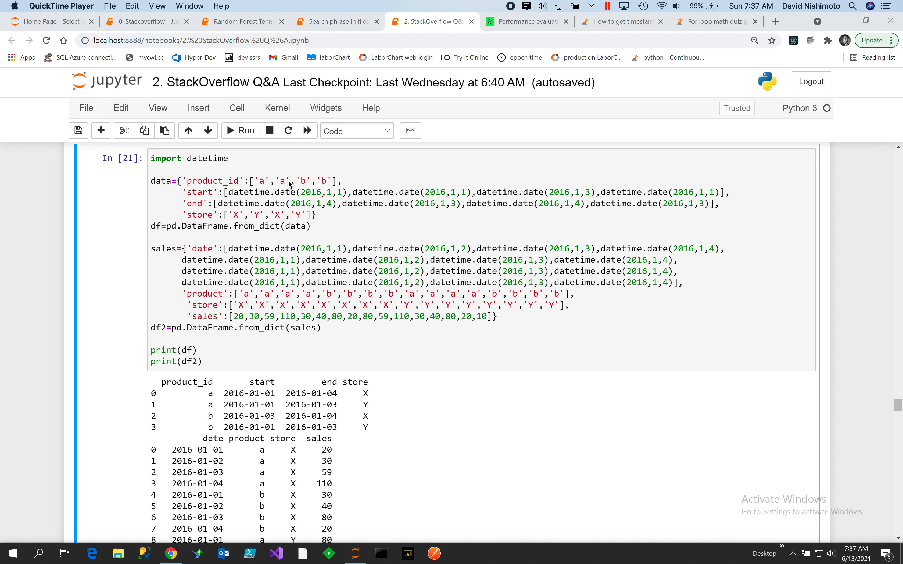
pyautogui.moveTo(291, 186)
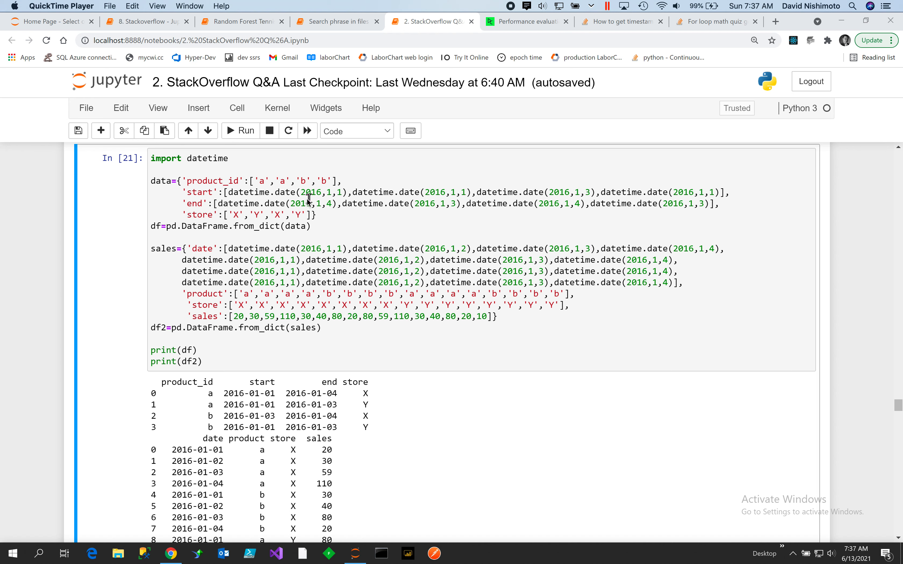
pyautogui.moveTo(297, 255)
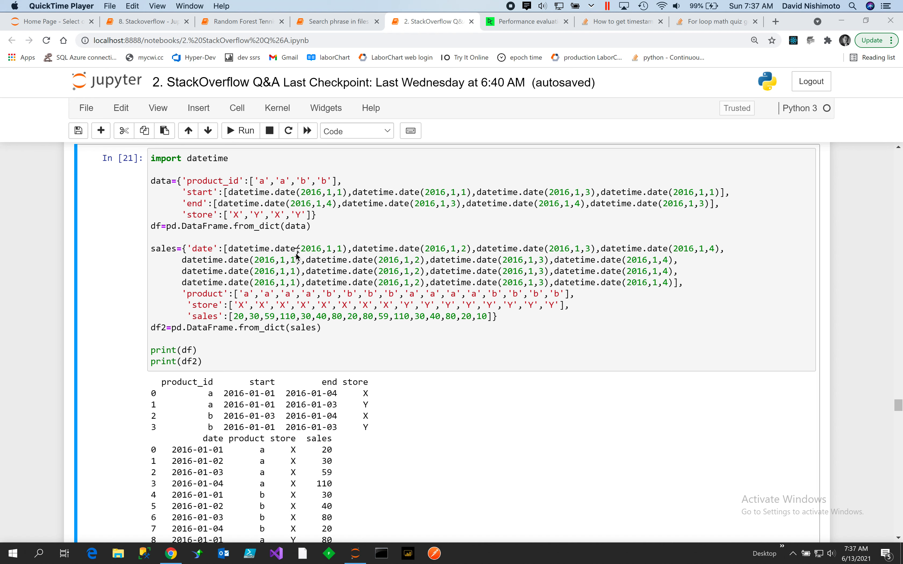
pyautogui.moveTo(283, 306)
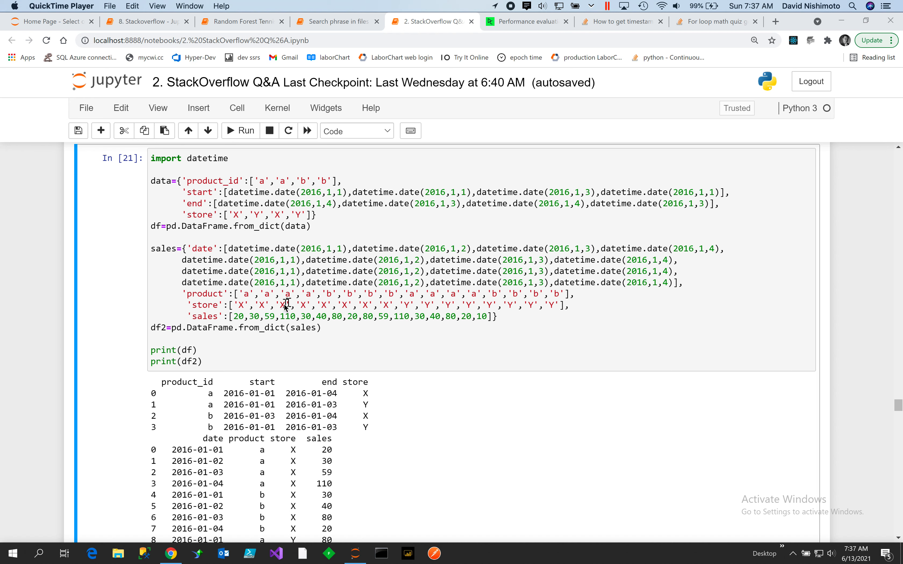
pyautogui.moveTo(241, 237)
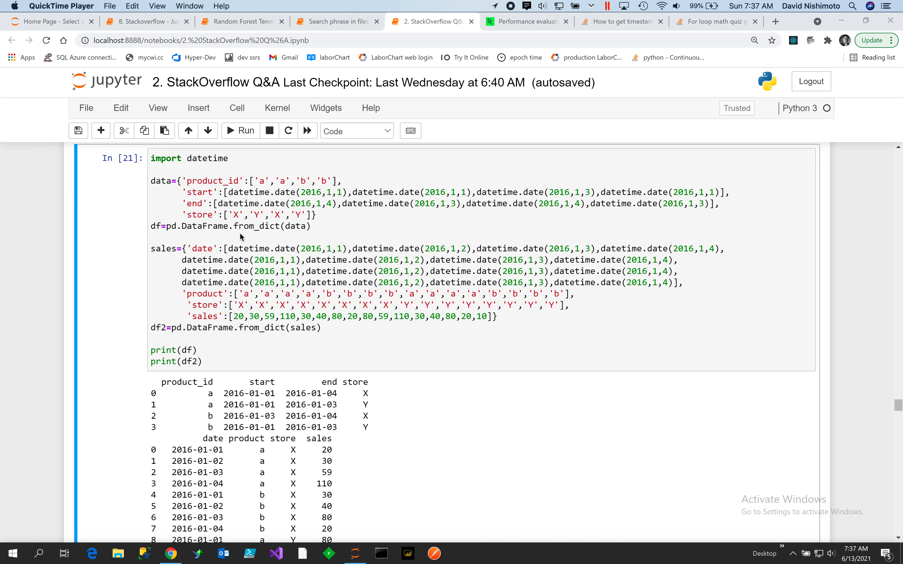
pyautogui.moveTo(186, 236)
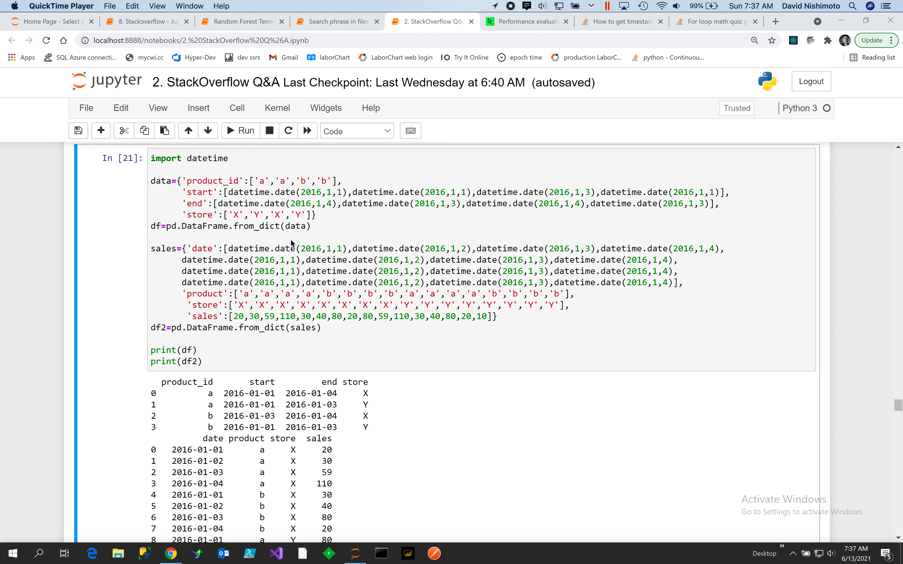
pyautogui.moveTo(278, 232)
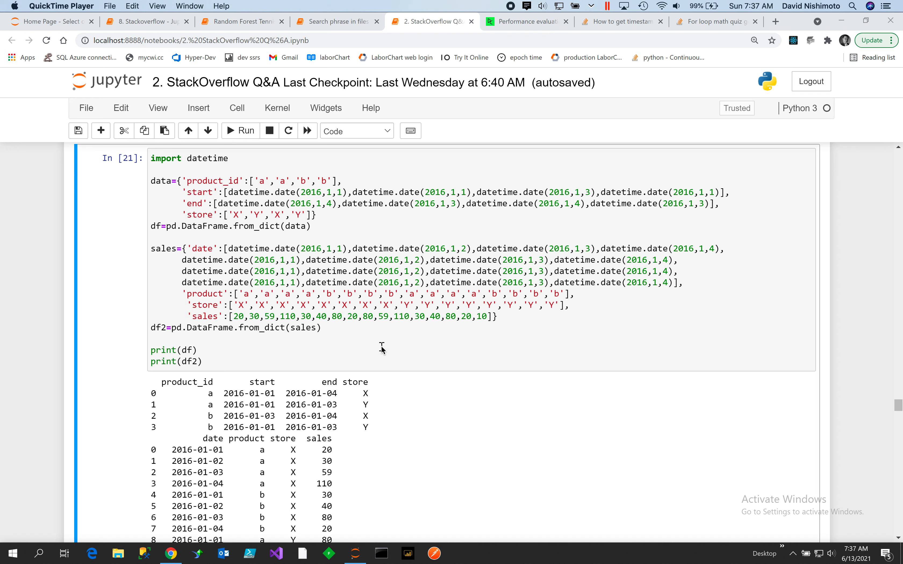
pyautogui.moveTo(199, 207)
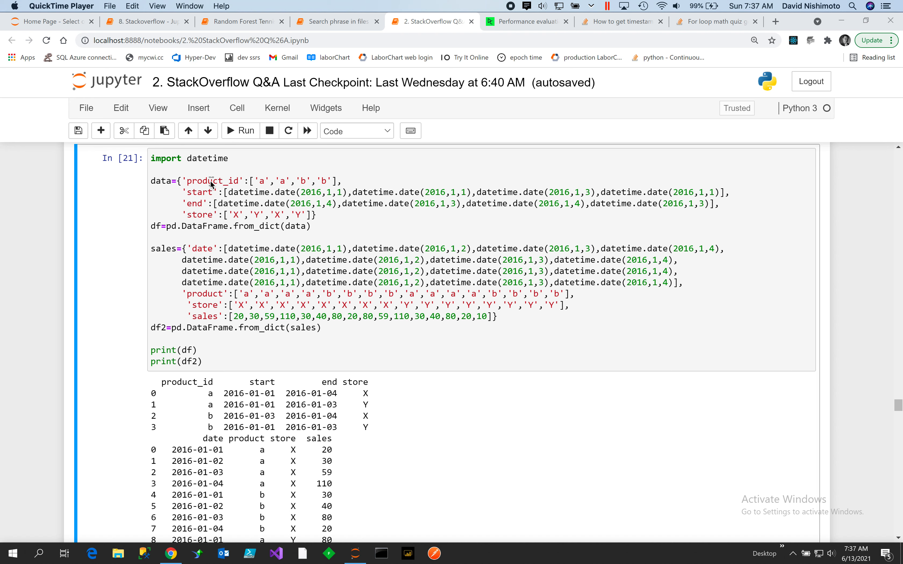
pyautogui.moveTo(267, 227)
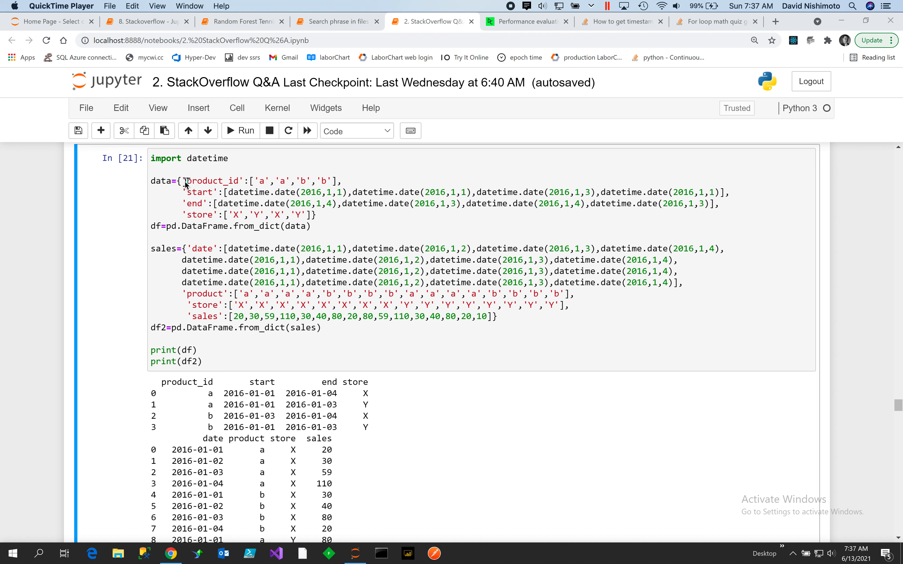
pyautogui.moveTo(181, 185)
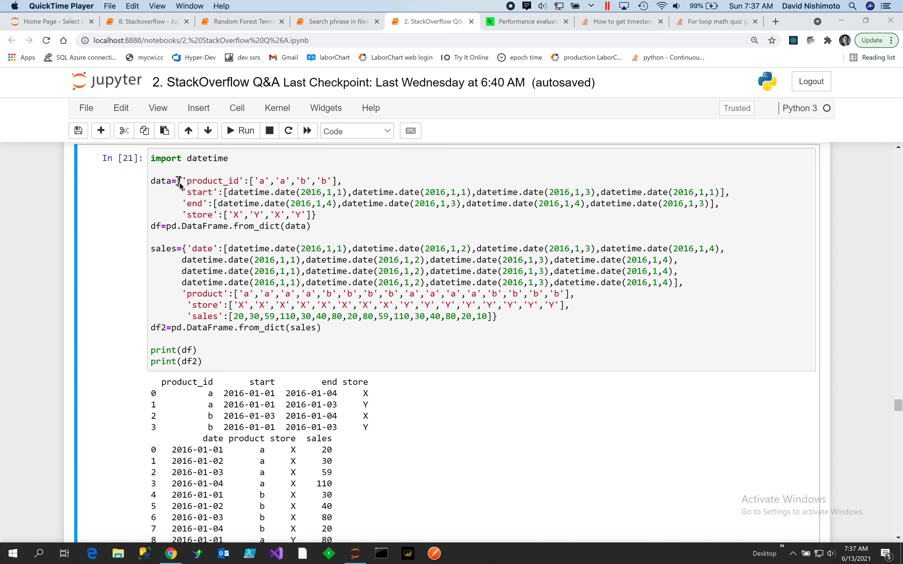
pyautogui.moveTo(325, 218)
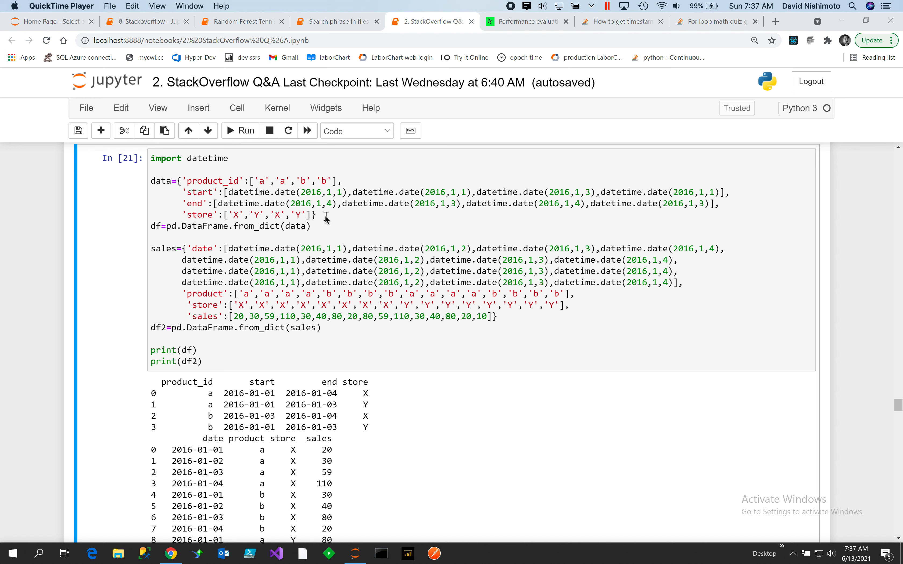
pyautogui.moveTo(298, 227)
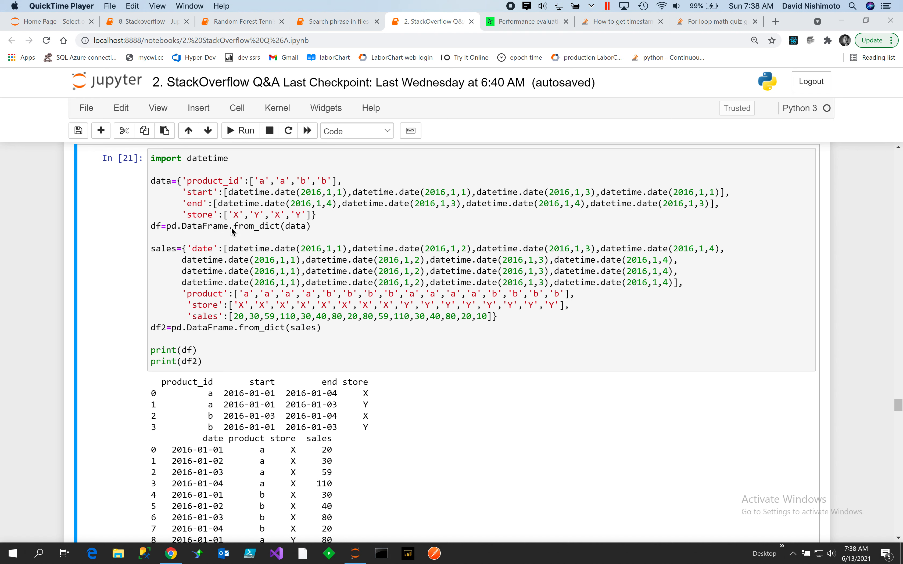
pyautogui.moveTo(247, 231)
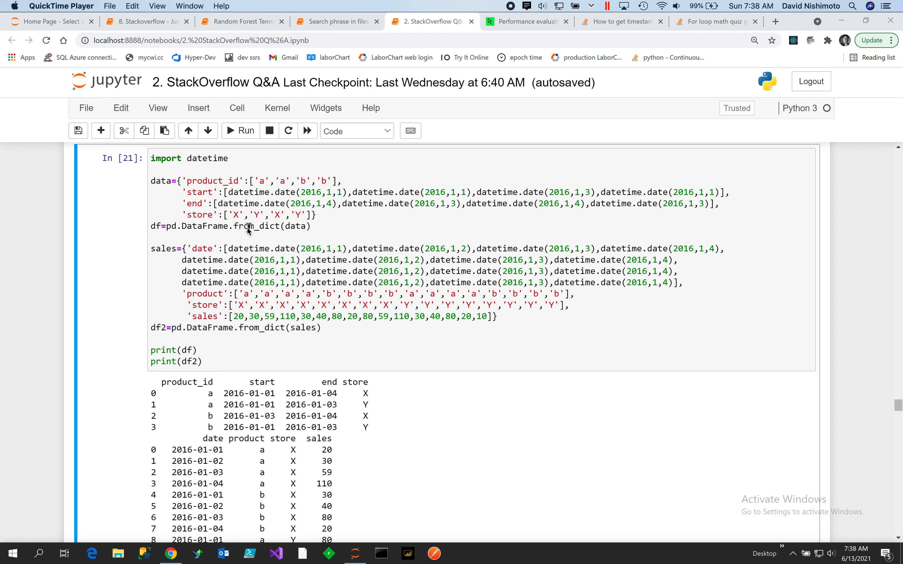
pyautogui.moveTo(375, 291)
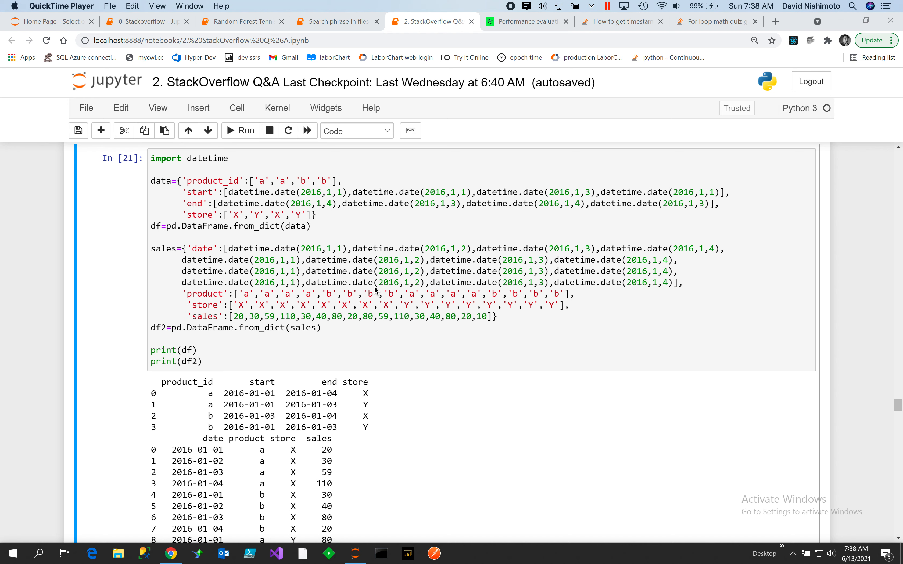
pyautogui.moveTo(230, 233)
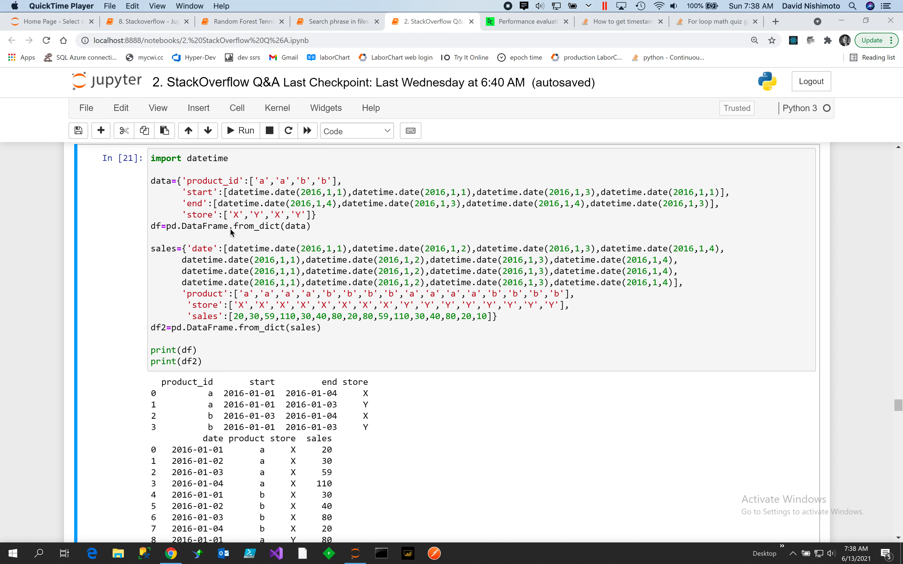
pyautogui.moveTo(419, 309)
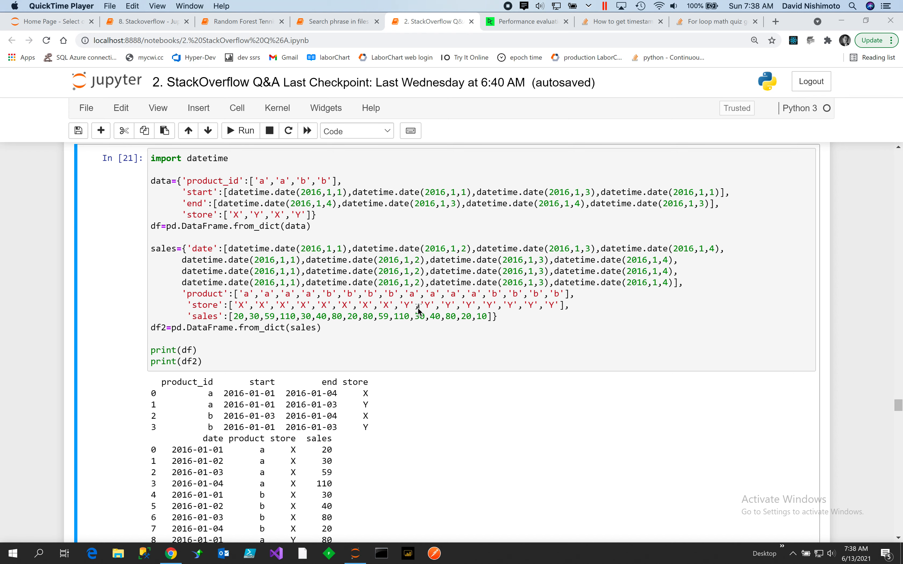
pyautogui.moveTo(514, 364)
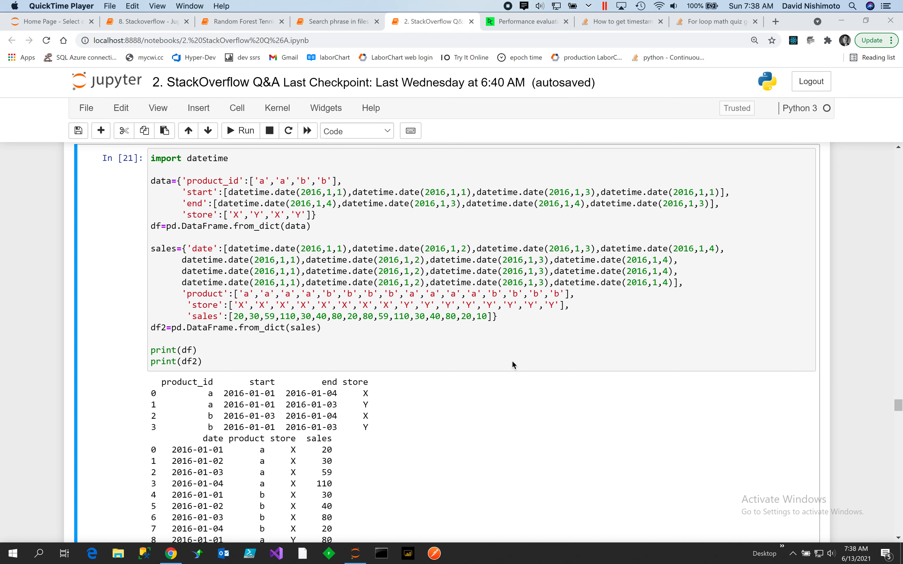
# Scroll past the infrared, red and difference nebula plots to the np.random.seed DataFrame cell.
pyautogui.scroll(-3)
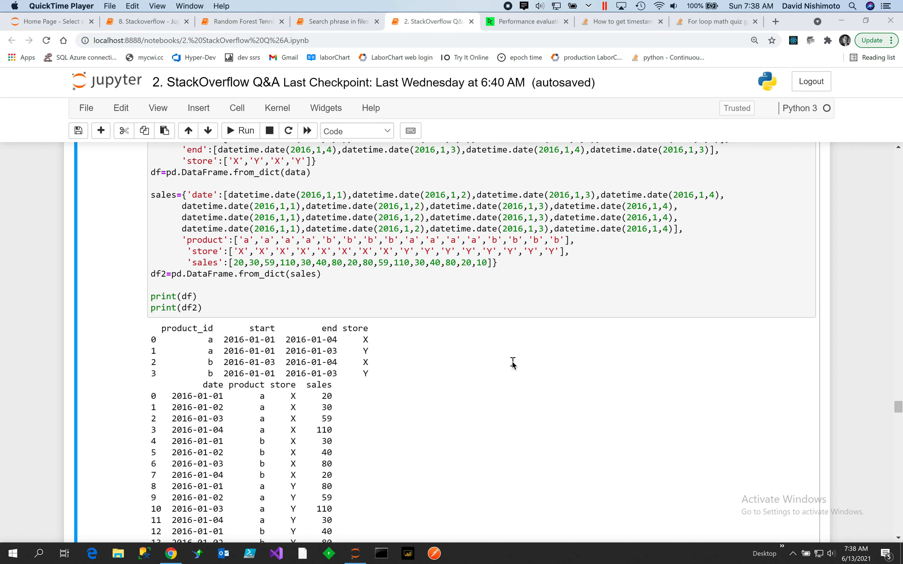
pyautogui.scroll(-3)
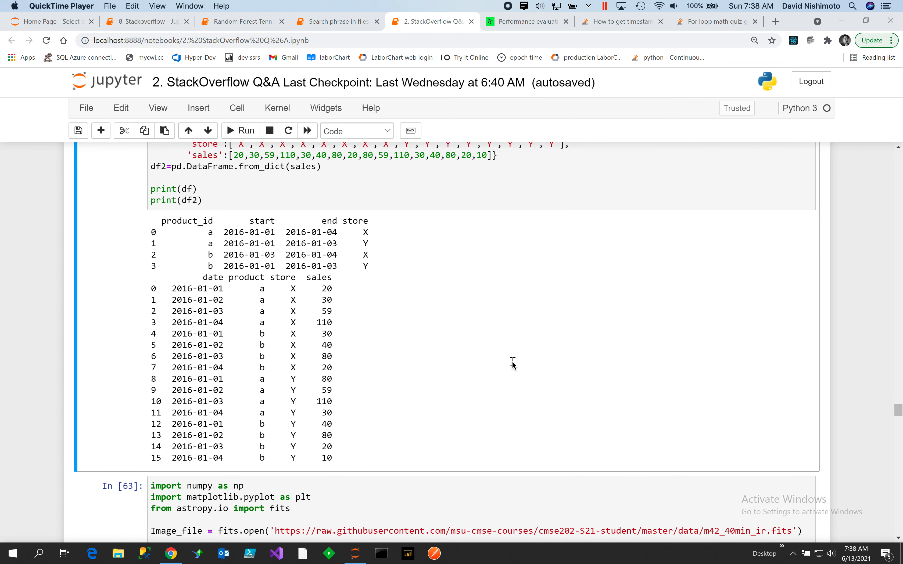
pyautogui.scroll(-3)
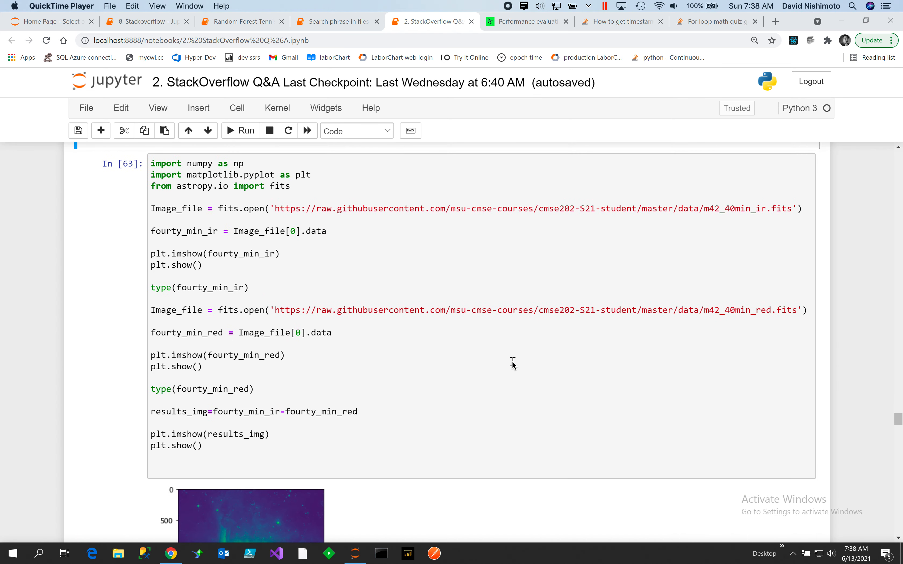
pyautogui.moveTo(501, 363)
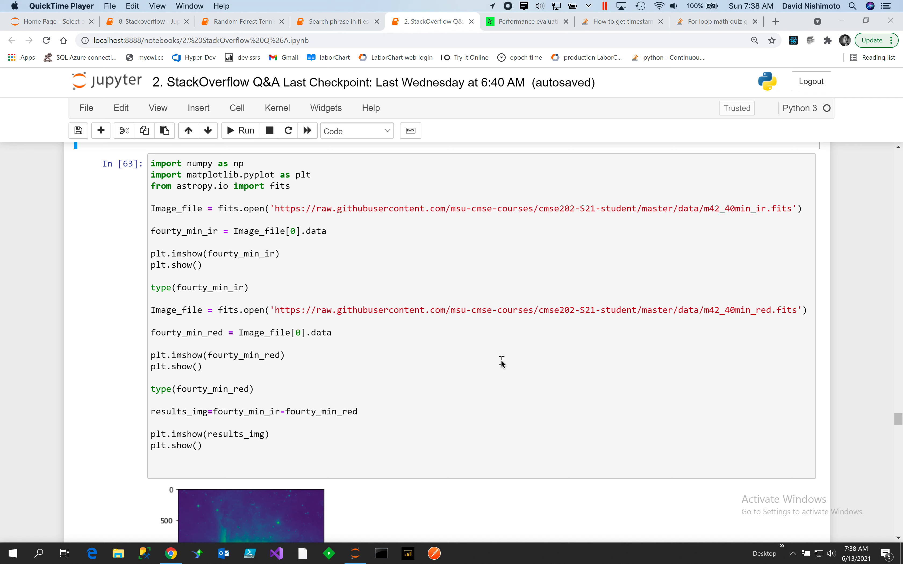
pyautogui.moveTo(500, 355)
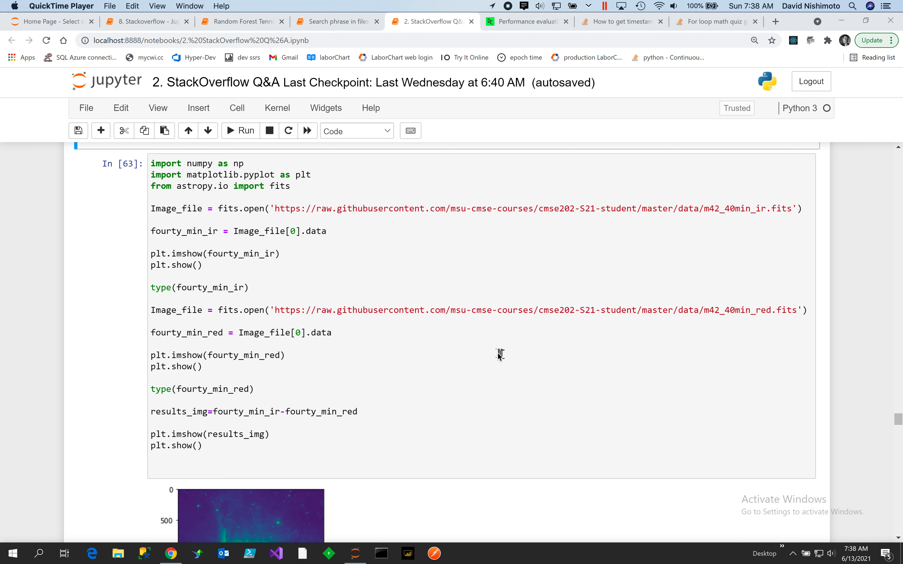
pyautogui.moveTo(801, 220)
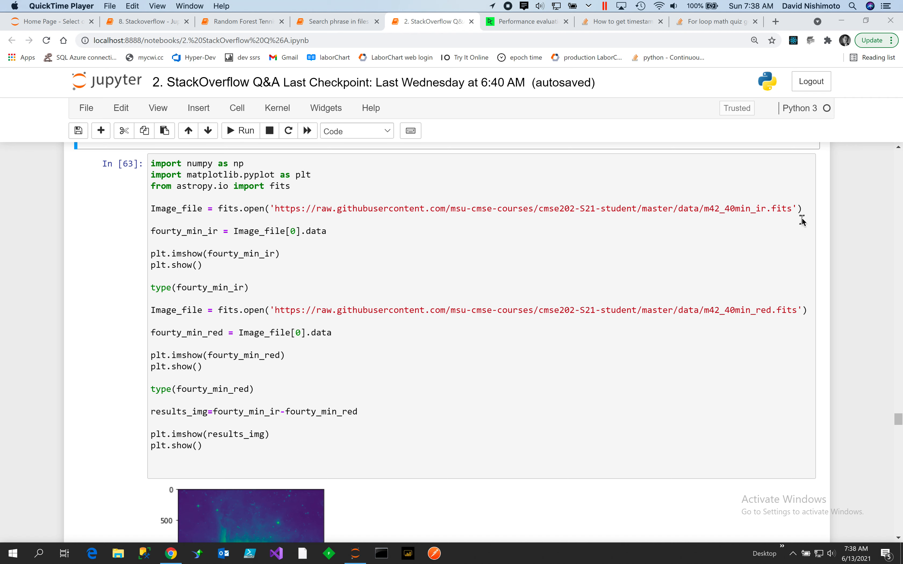
pyautogui.moveTo(801, 220)
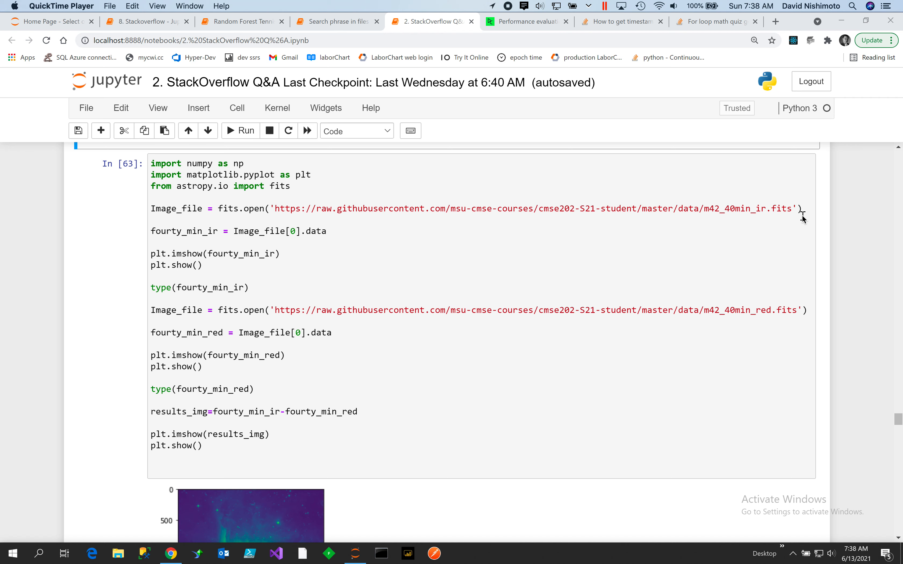
pyautogui.moveTo(797, 218)
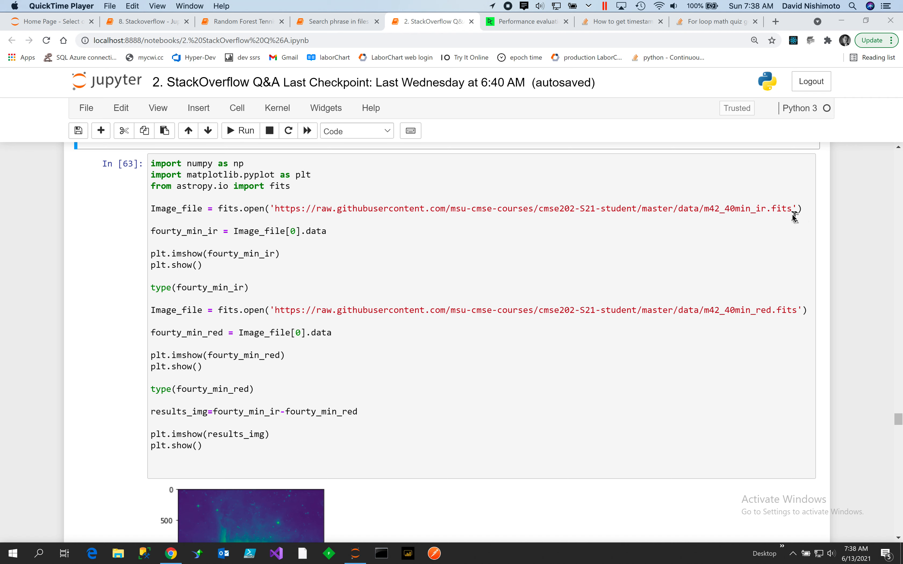
pyautogui.moveTo(779, 222)
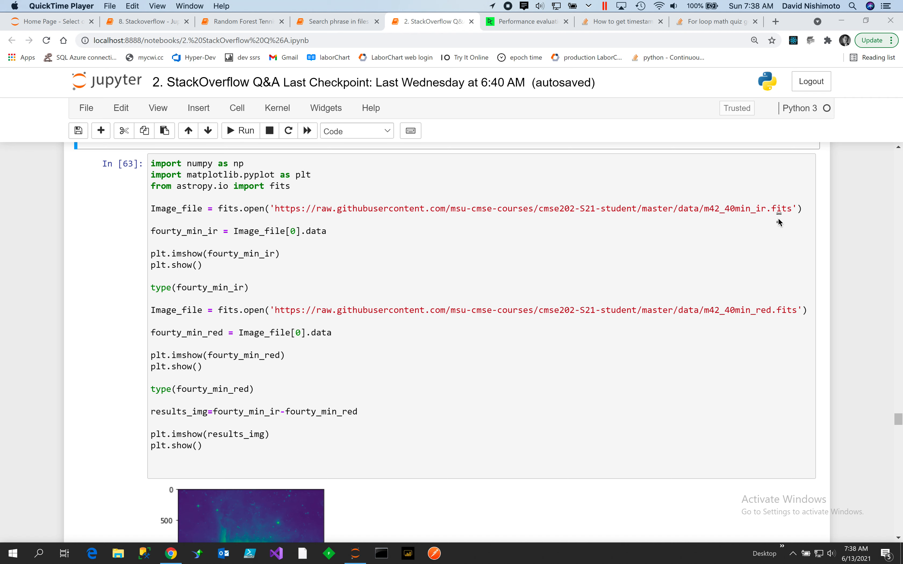
pyautogui.moveTo(780, 222)
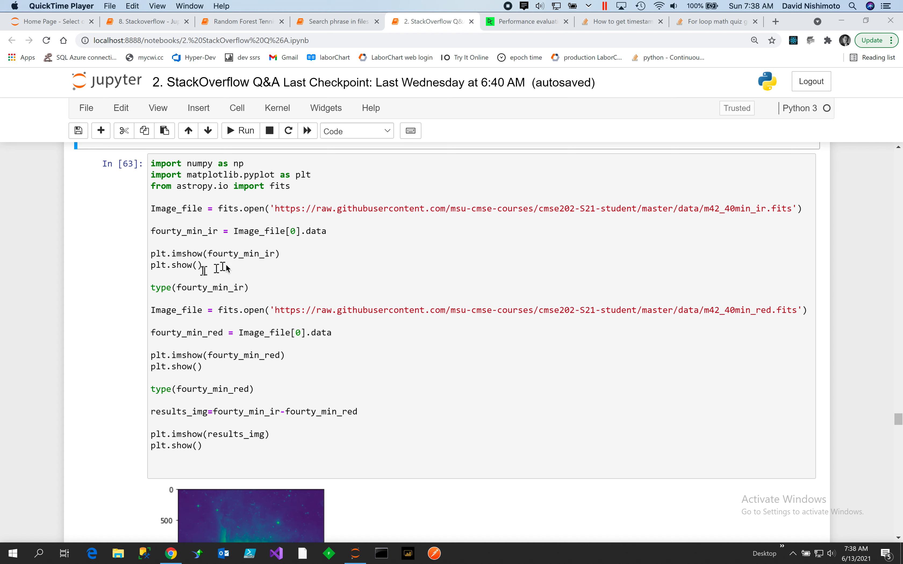
pyautogui.scroll(-3)
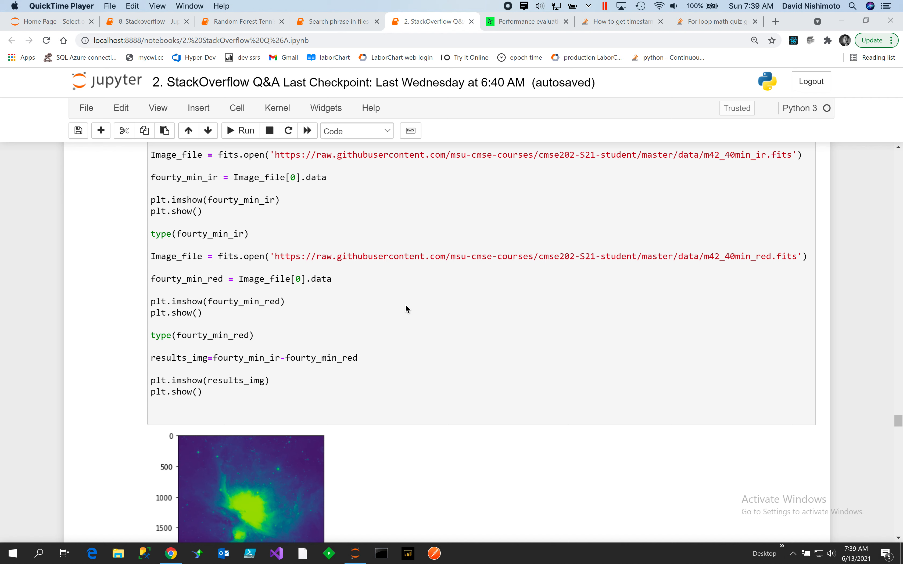
pyautogui.moveTo(408, 304)
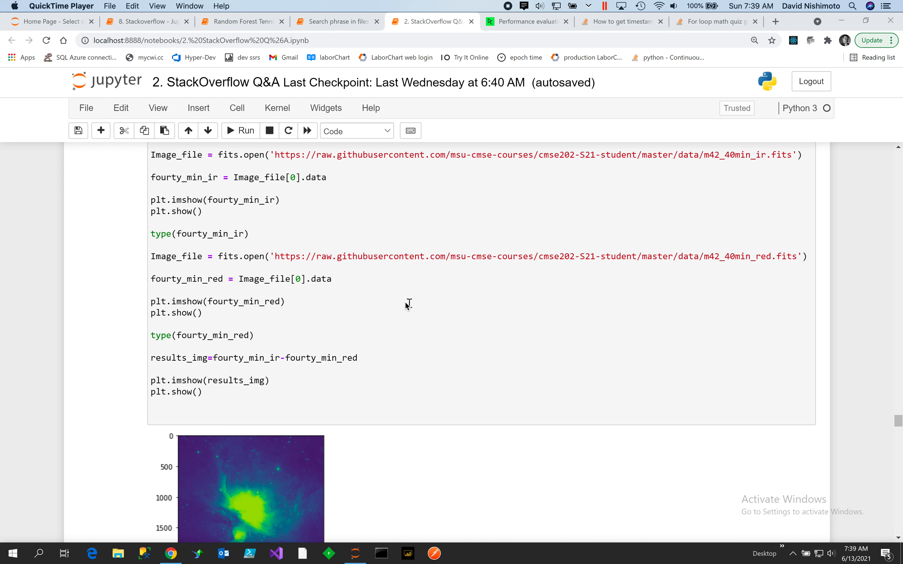
pyautogui.moveTo(355, 389)
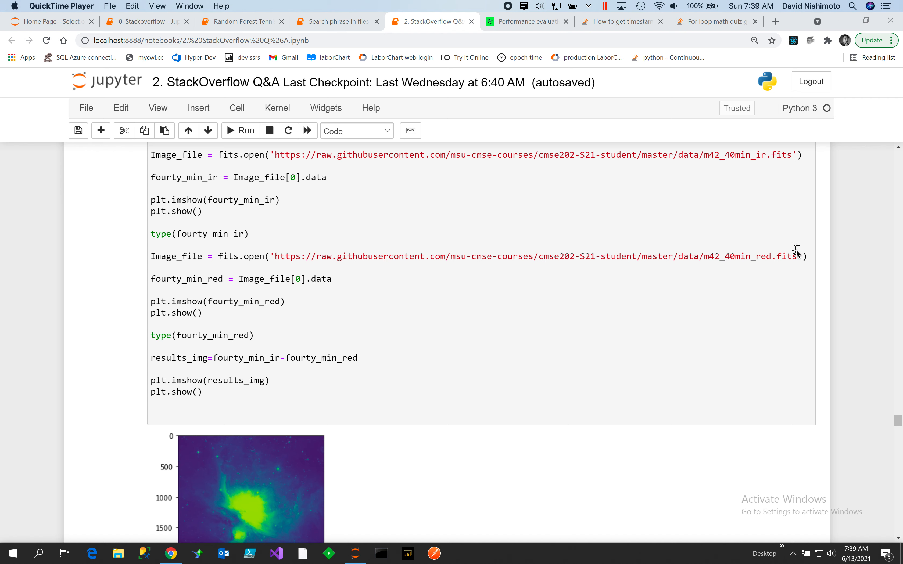
pyautogui.moveTo(772, 143)
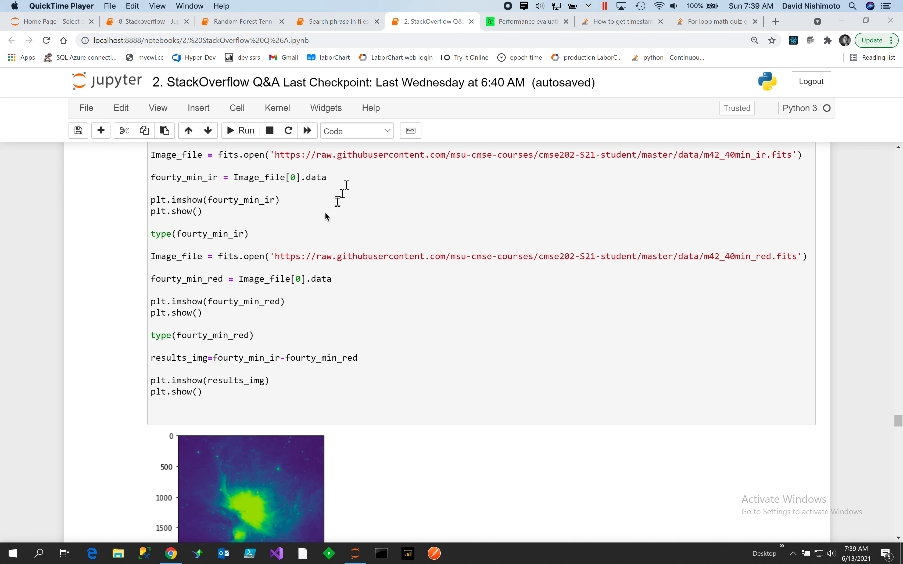
pyautogui.moveTo(344, 297)
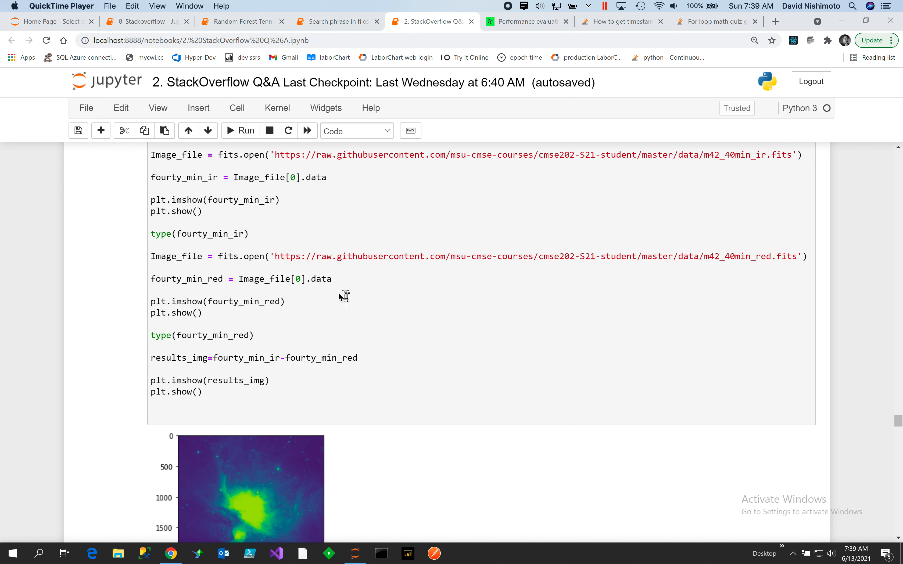
pyautogui.moveTo(264, 352)
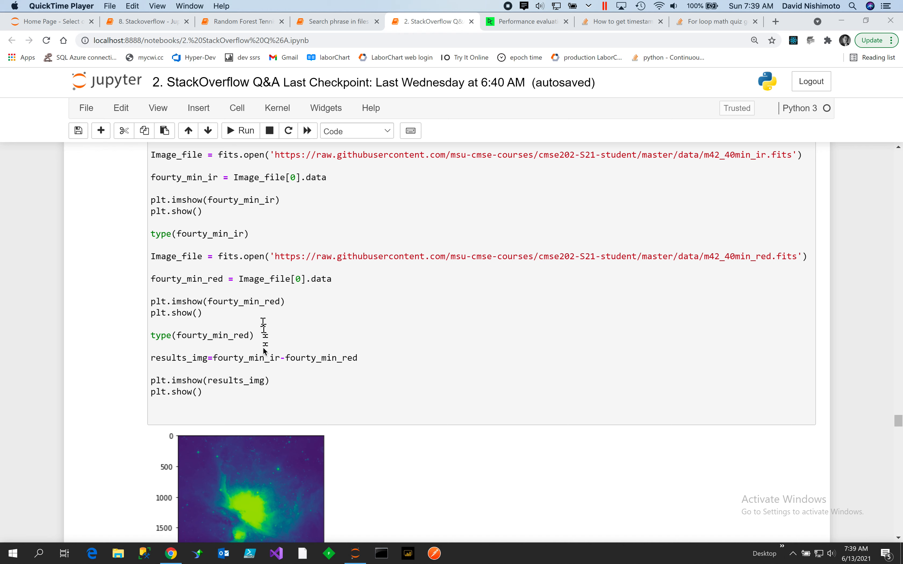
pyautogui.scroll(-3)
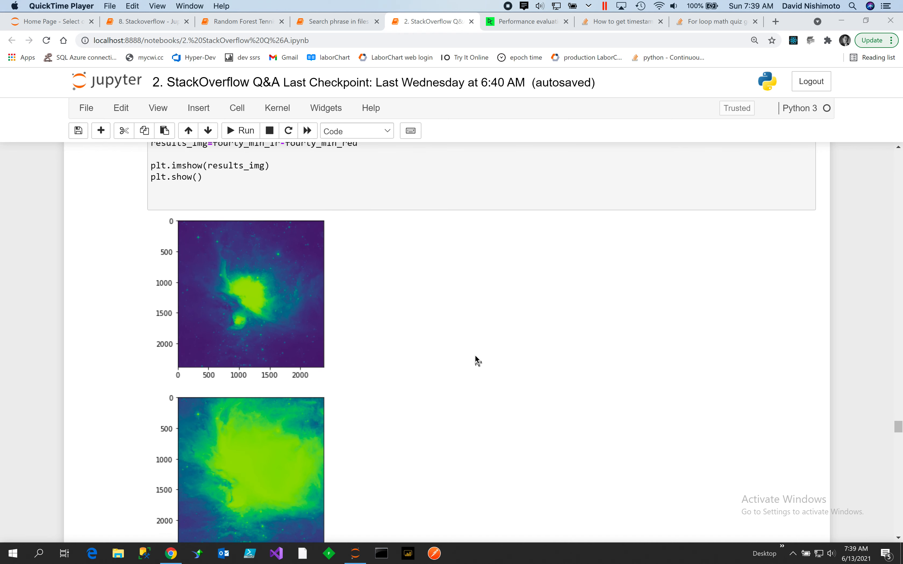
pyautogui.scroll(-3)
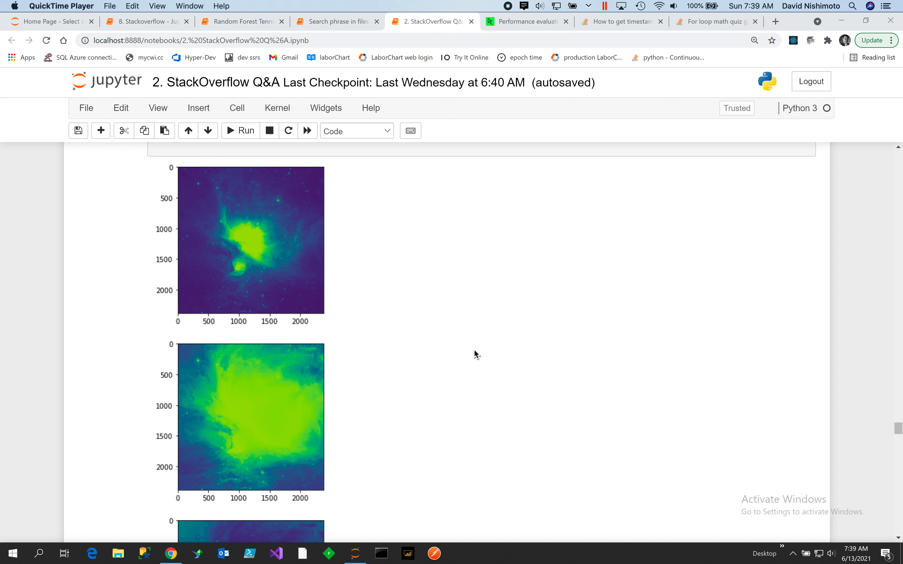
pyautogui.scroll(-3)
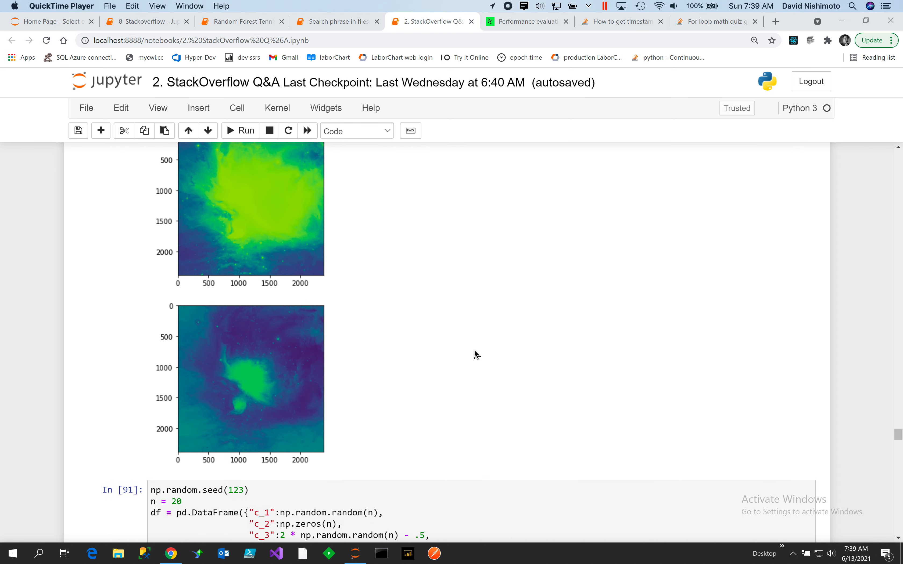
pyautogui.scroll(-3)
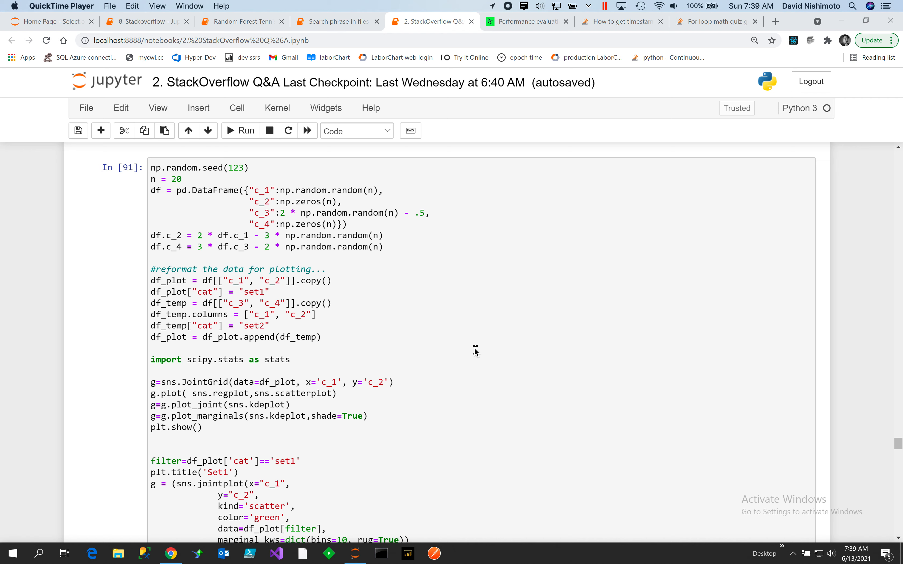
pyautogui.moveTo(256, 178)
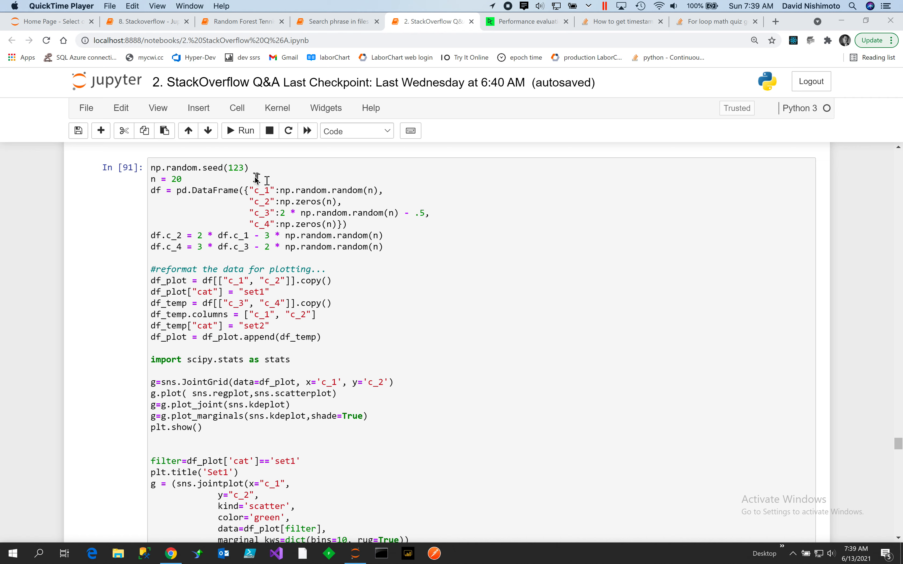
pyautogui.moveTo(248, 172)
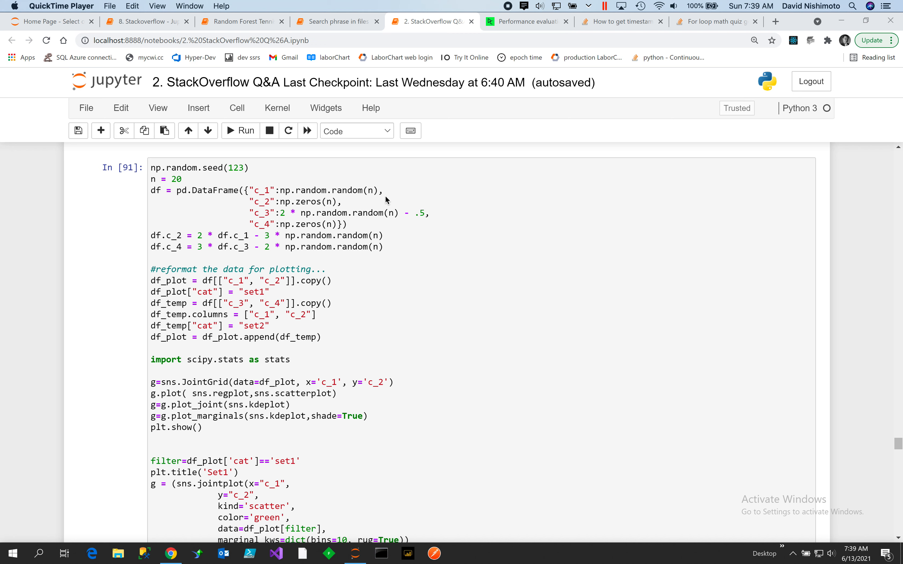
pyautogui.moveTo(371, 198)
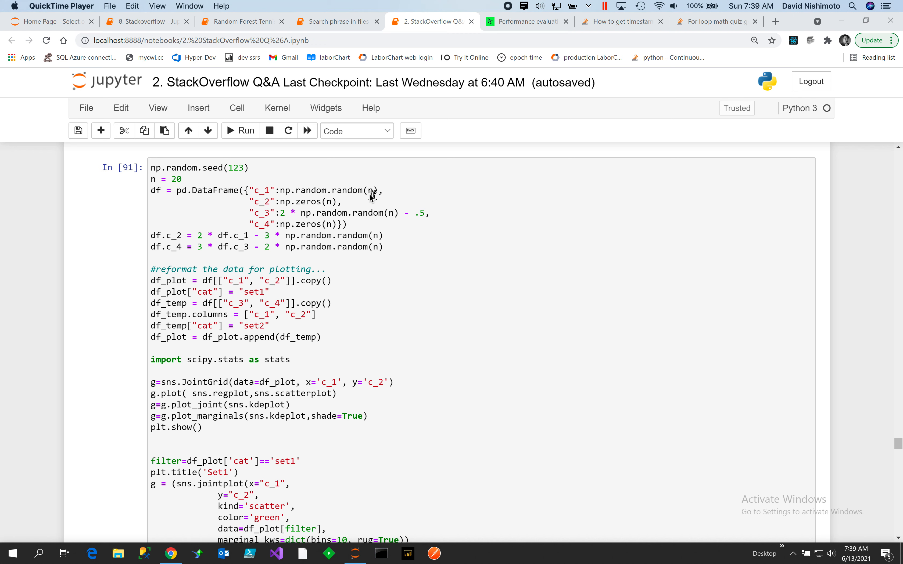
pyautogui.moveTo(197, 170)
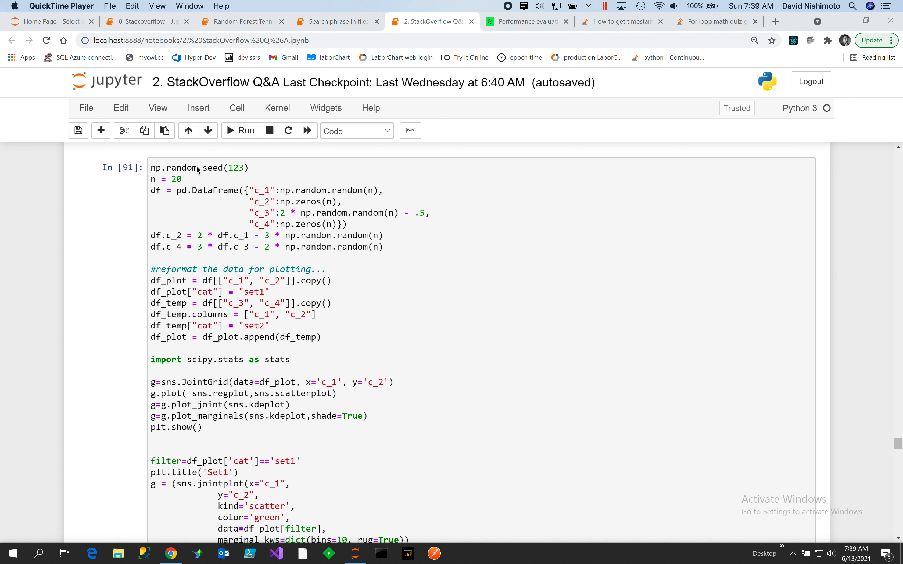
pyautogui.moveTo(393, 207)
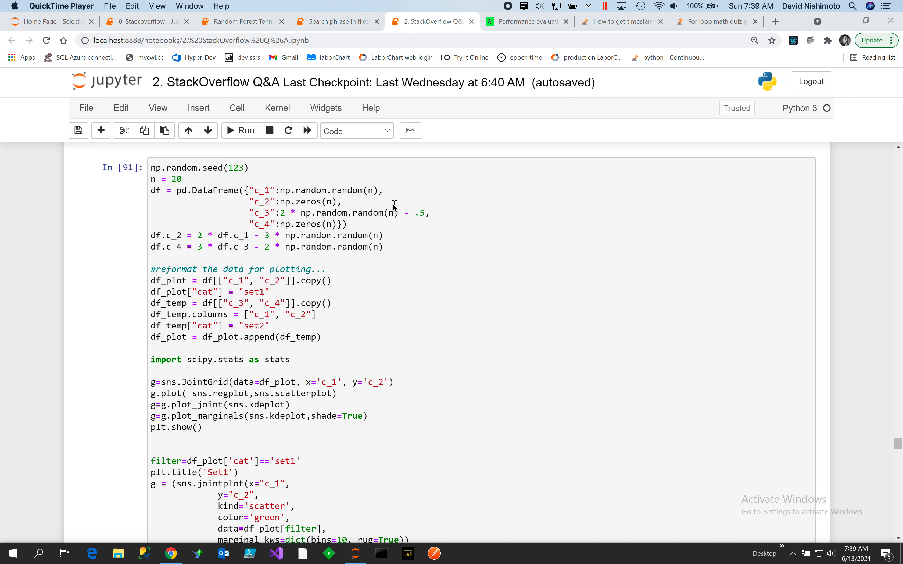
pyautogui.moveTo(320, 209)
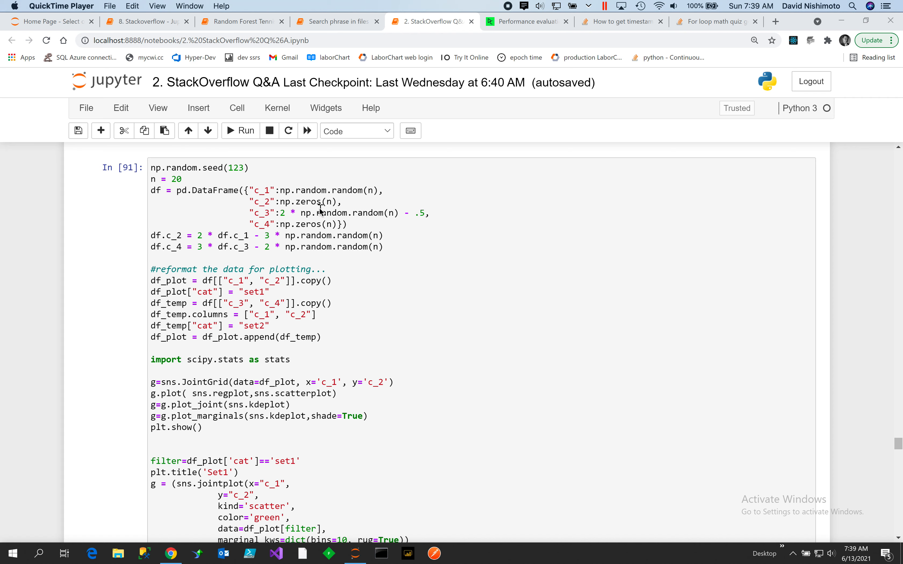
pyautogui.moveTo(331, 210)
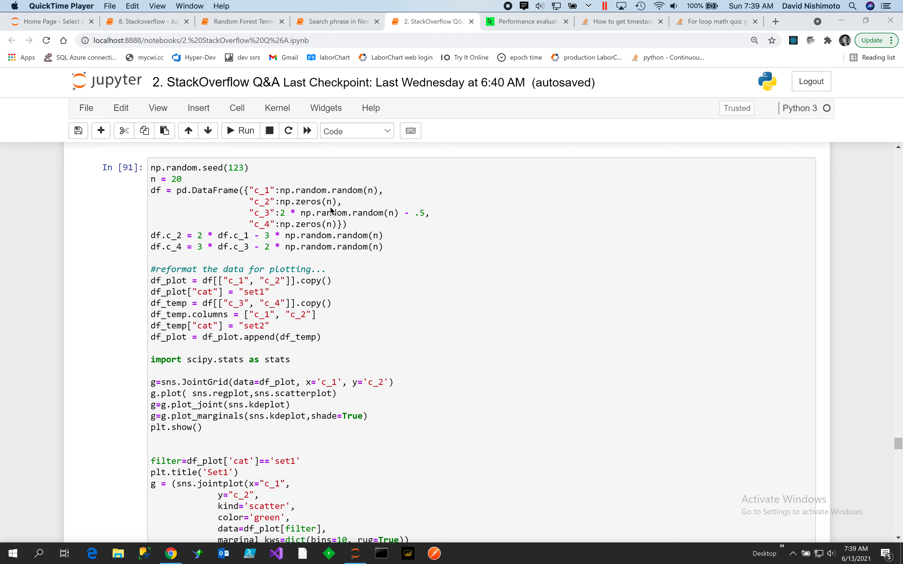
pyautogui.moveTo(327, 208)
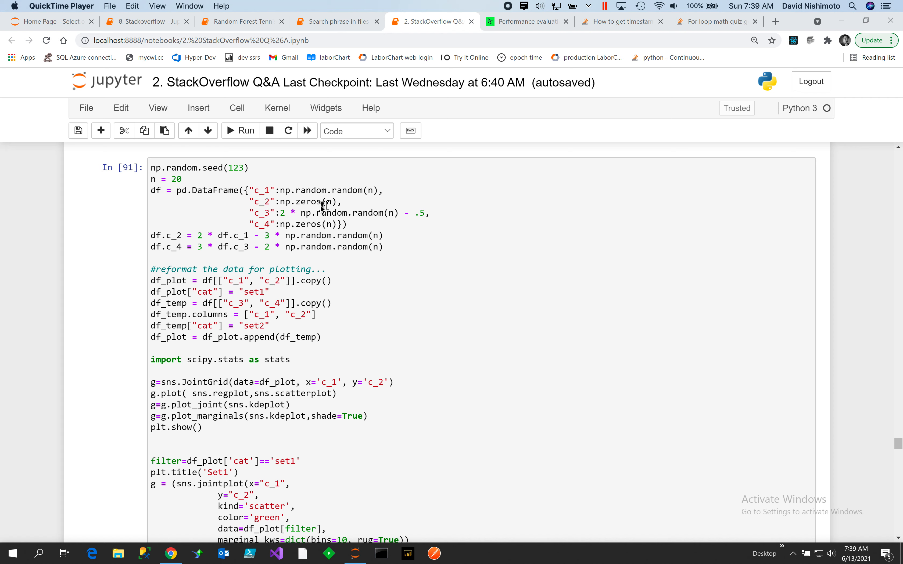
pyautogui.moveTo(403, 220)
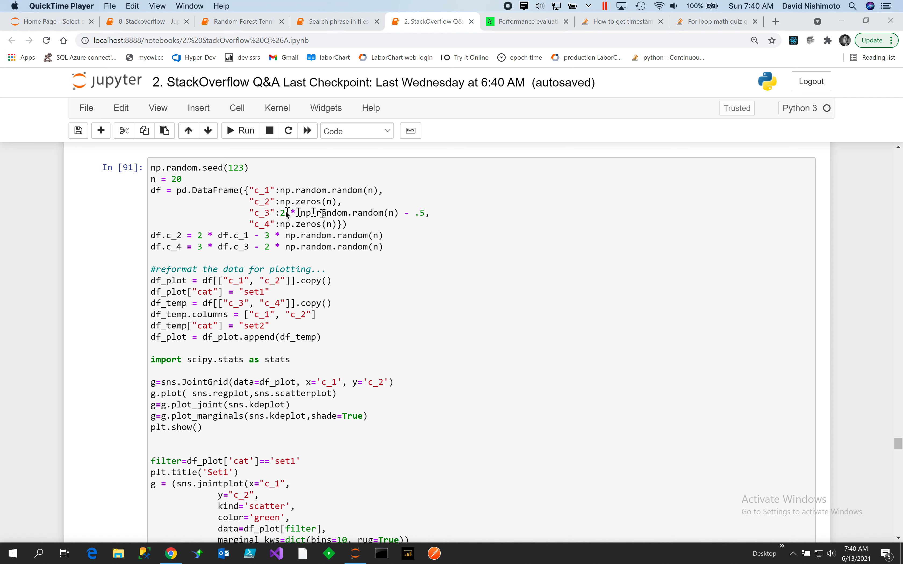
pyautogui.moveTo(432, 224)
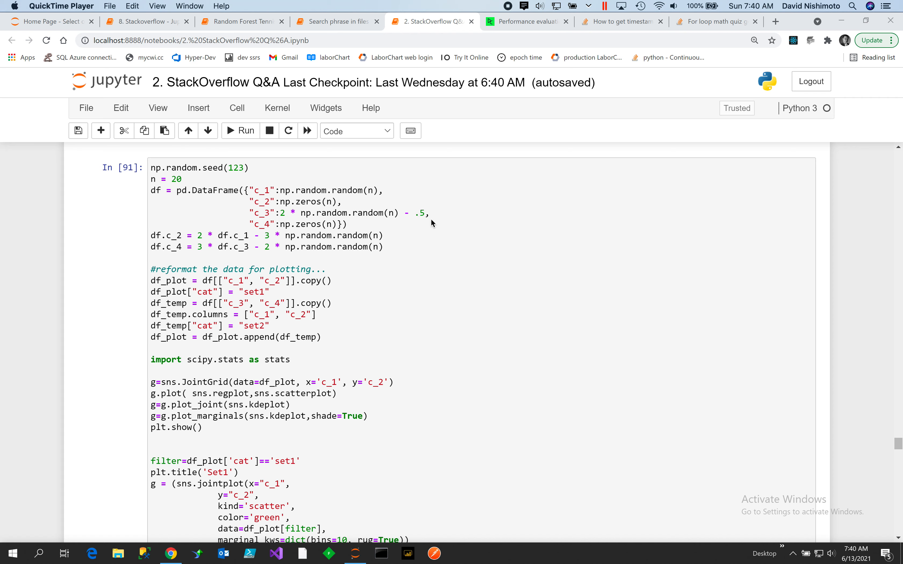
pyautogui.moveTo(316, 230)
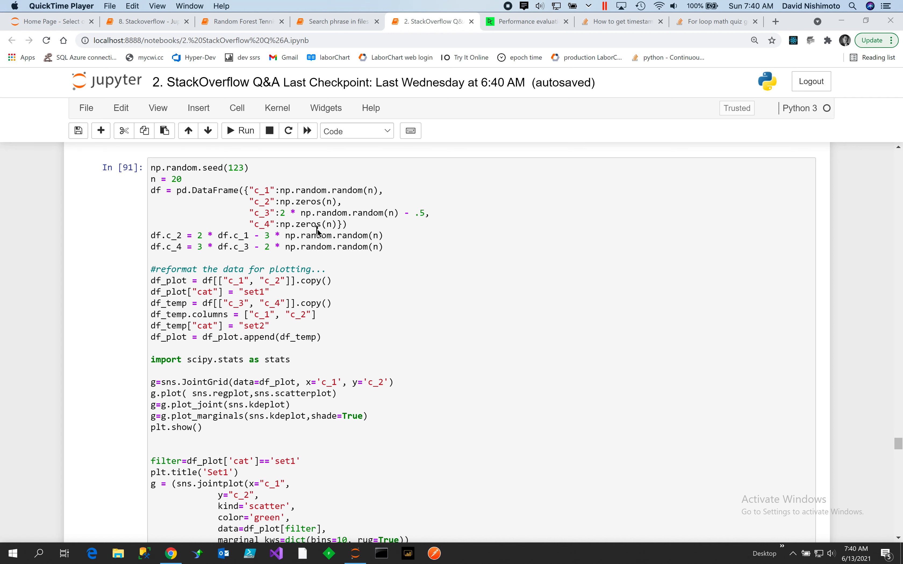
pyautogui.moveTo(466, 256)
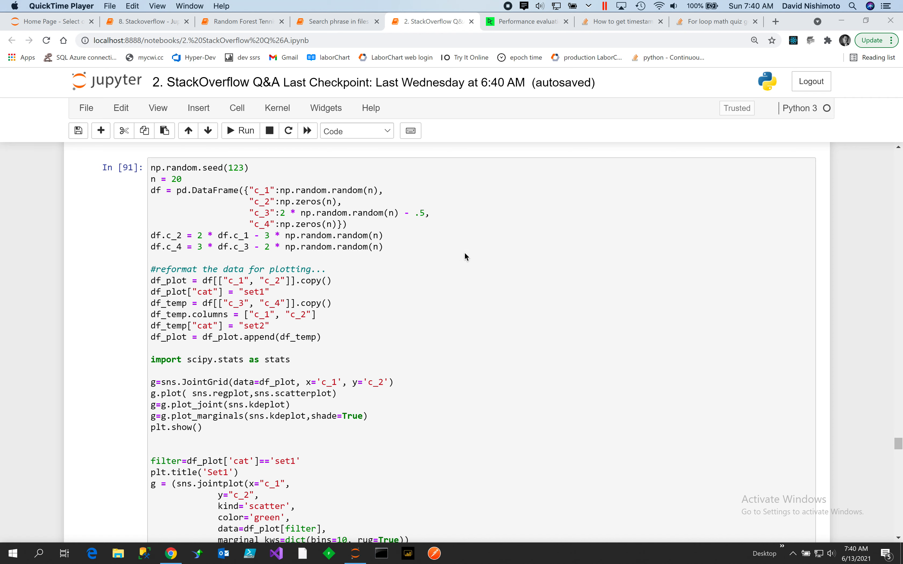
pyautogui.moveTo(165, 248)
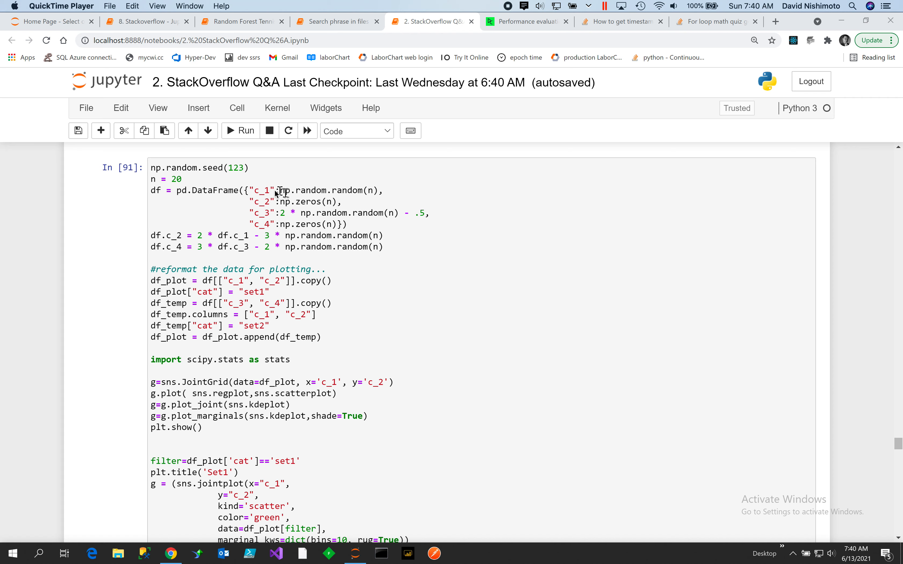
pyautogui.moveTo(161, 264)
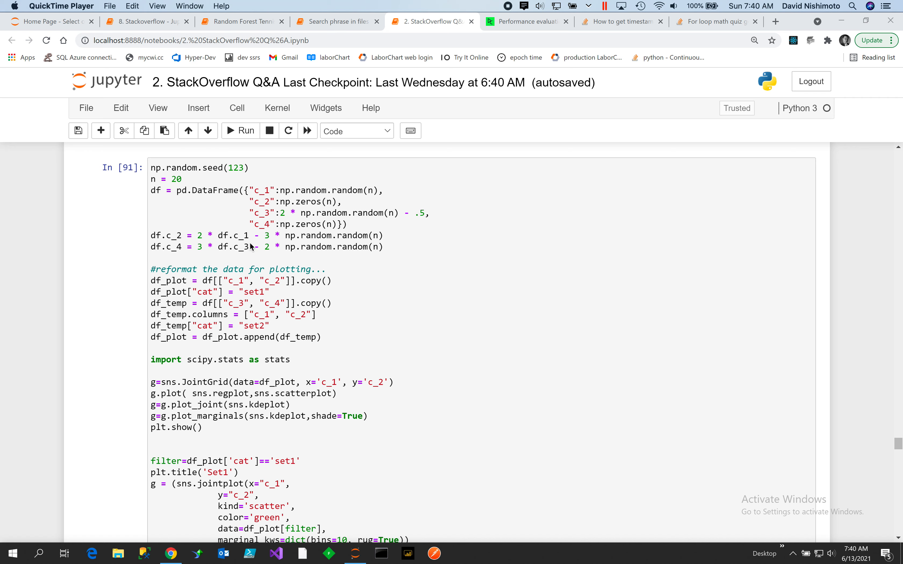
pyautogui.moveTo(277, 247)
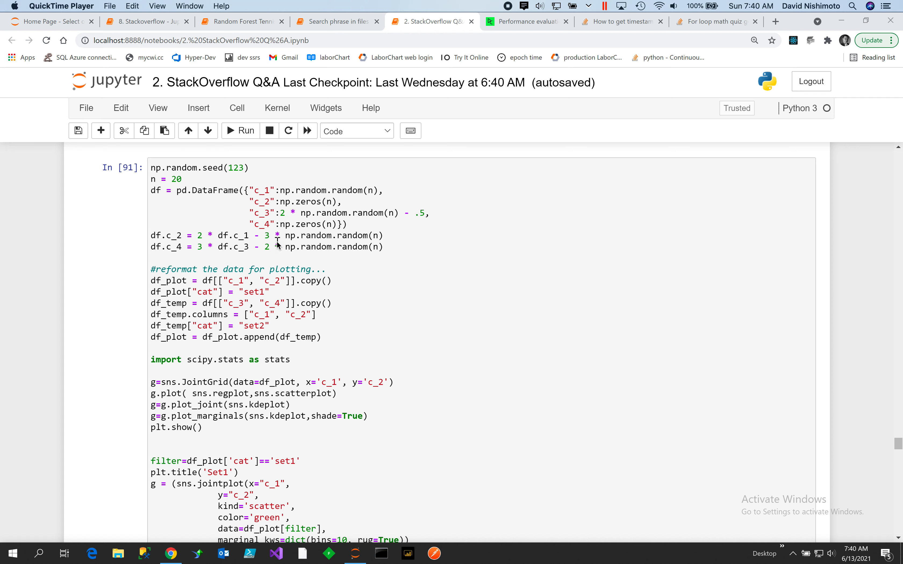
pyautogui.moveTo(389, 265)
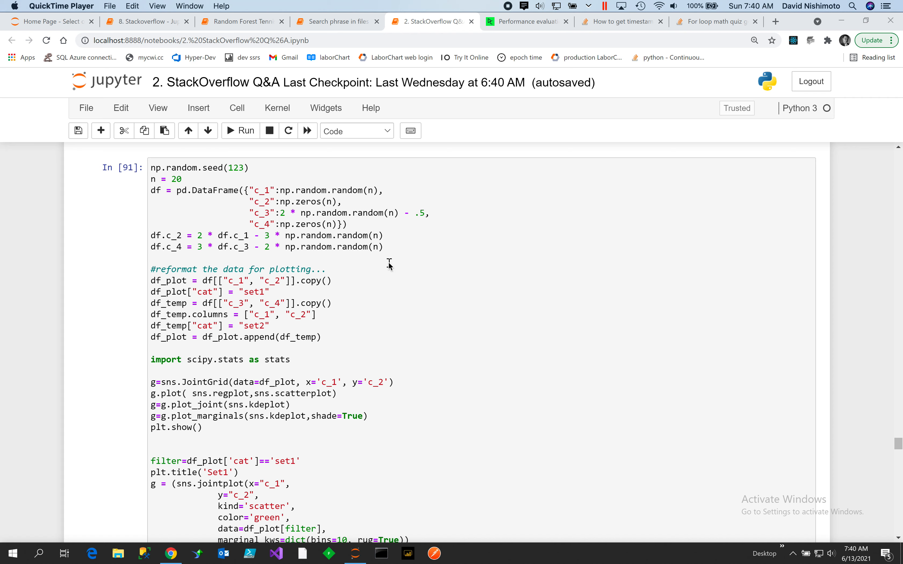
pyautogui.moveTo(331, 248)
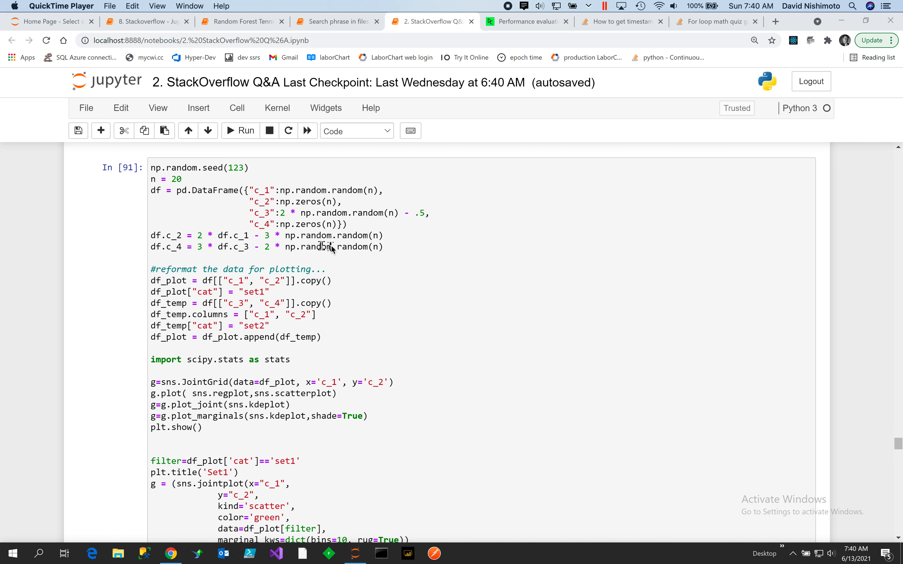
pyautogui.moveTo(378, 267)
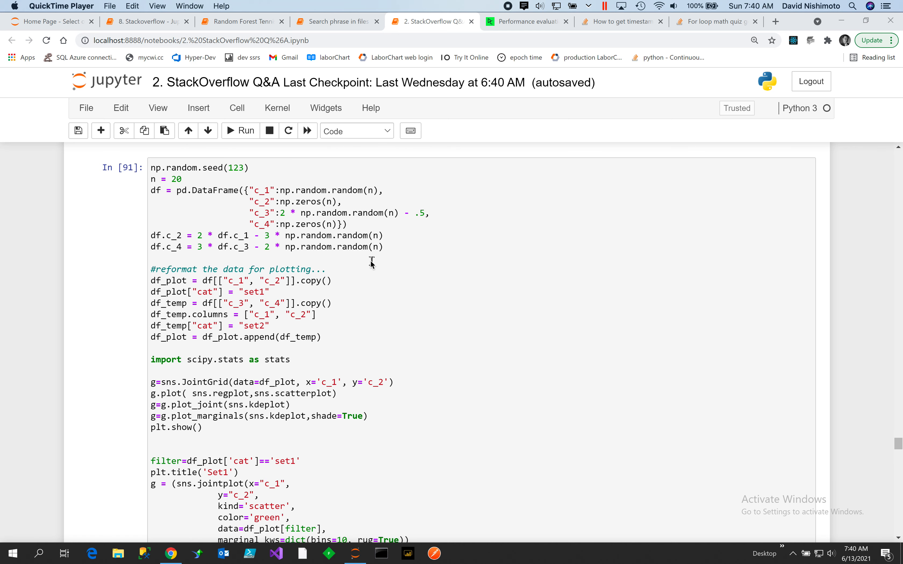
pyautogui.scroll(-3)
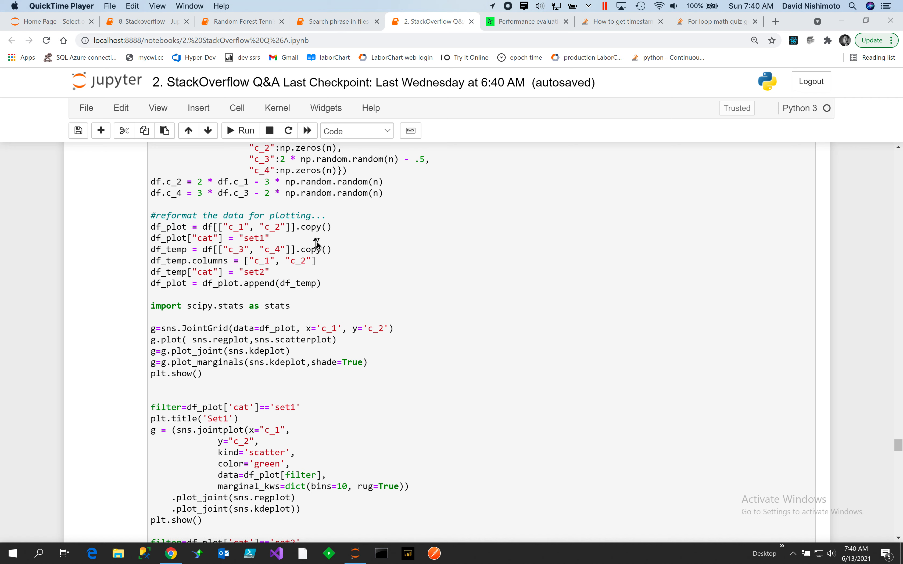
pyautogui.moveTo(336, 234)
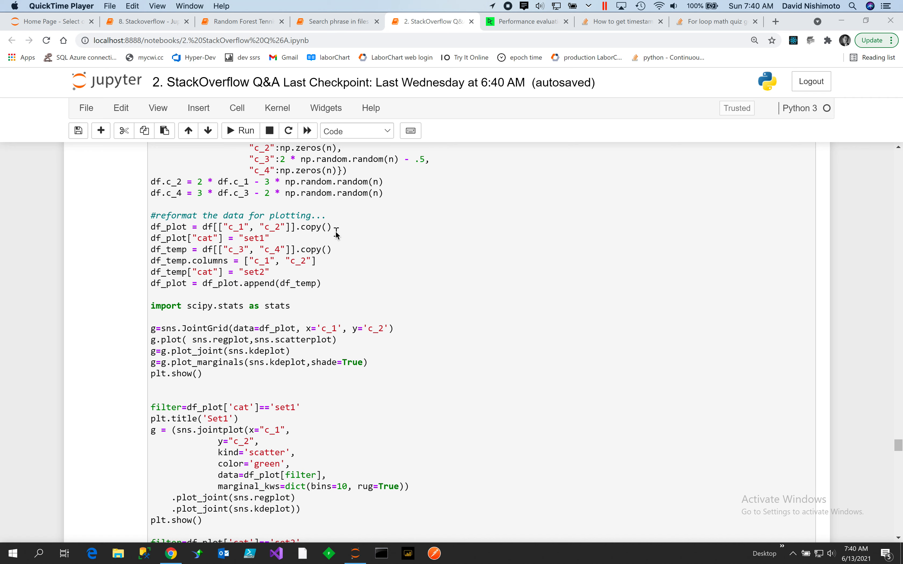
pyautogui.moveTo(184, 230)
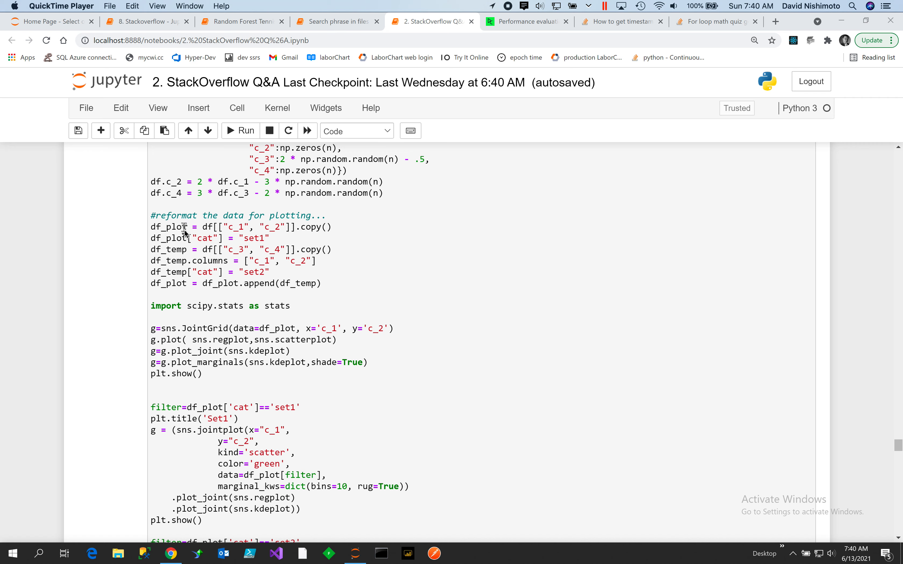
pyautogui.moveTo(185, 233)
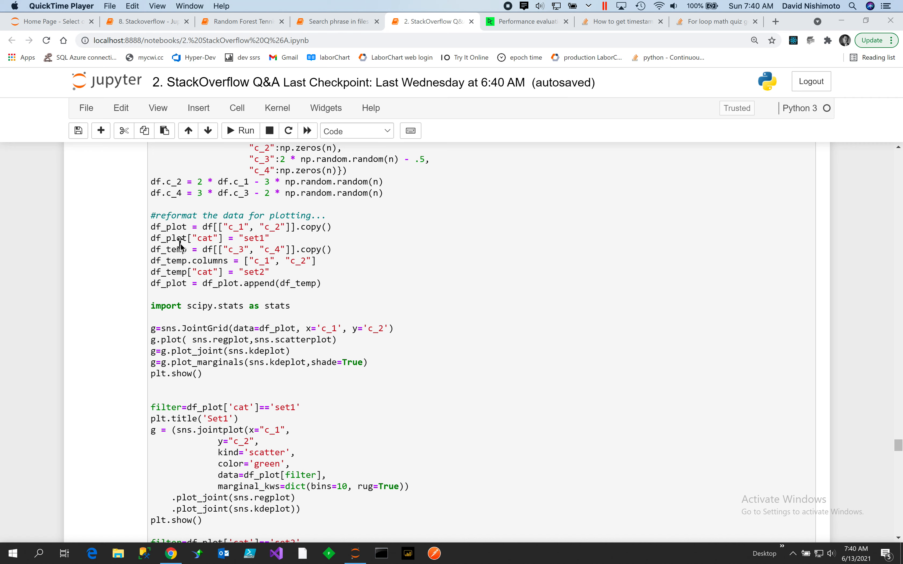
pyautogui.moveTo(212, 247)
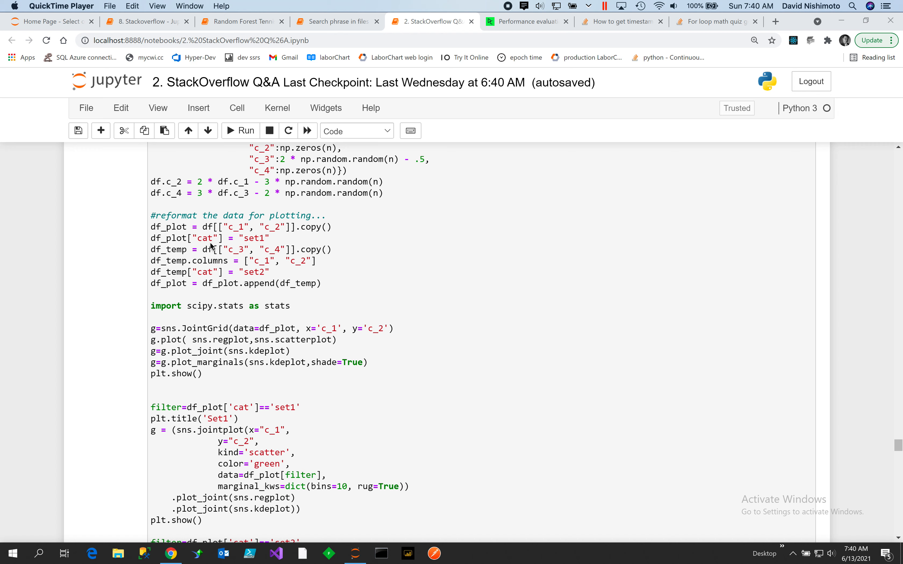
pyautogui.moveTo(221, 268)
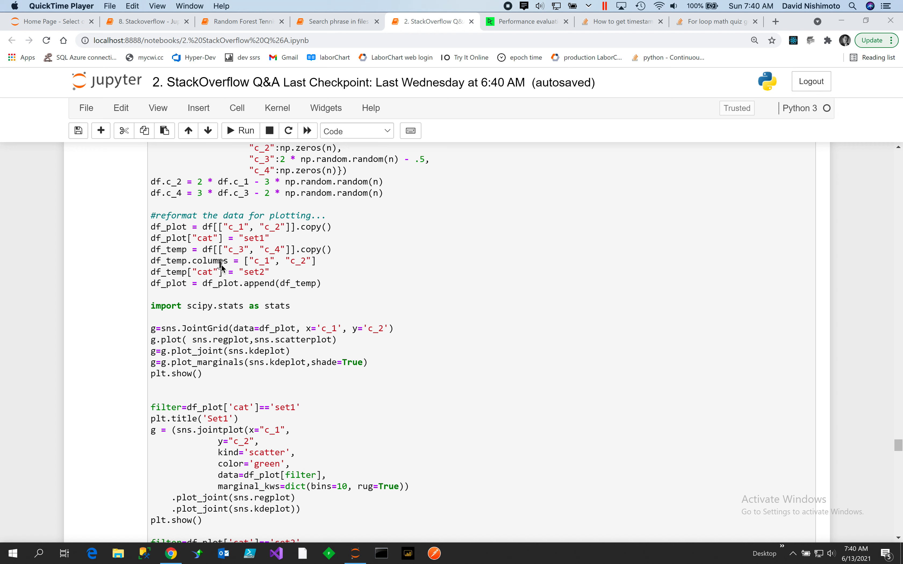
pyautogui.moveTo(229, 257)
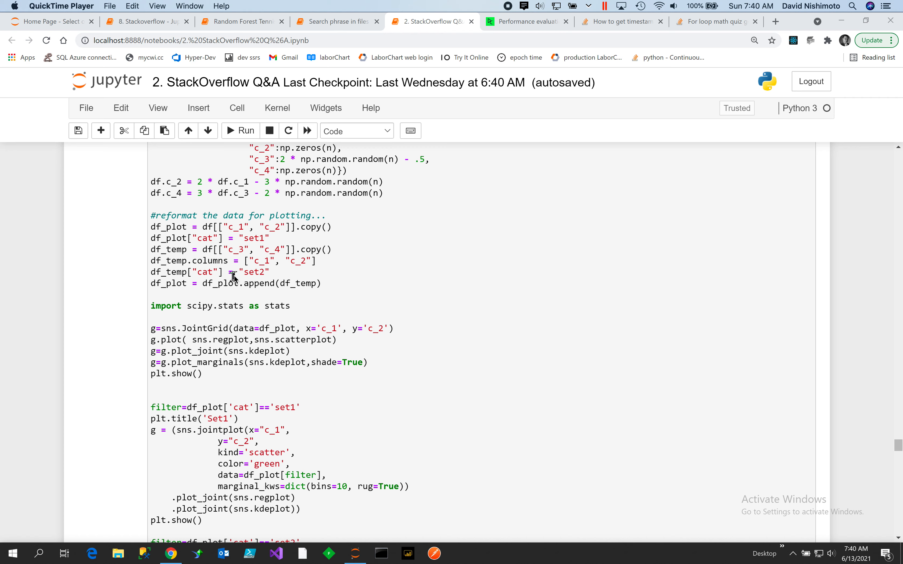
pyautogui.moveTo(279, 295)
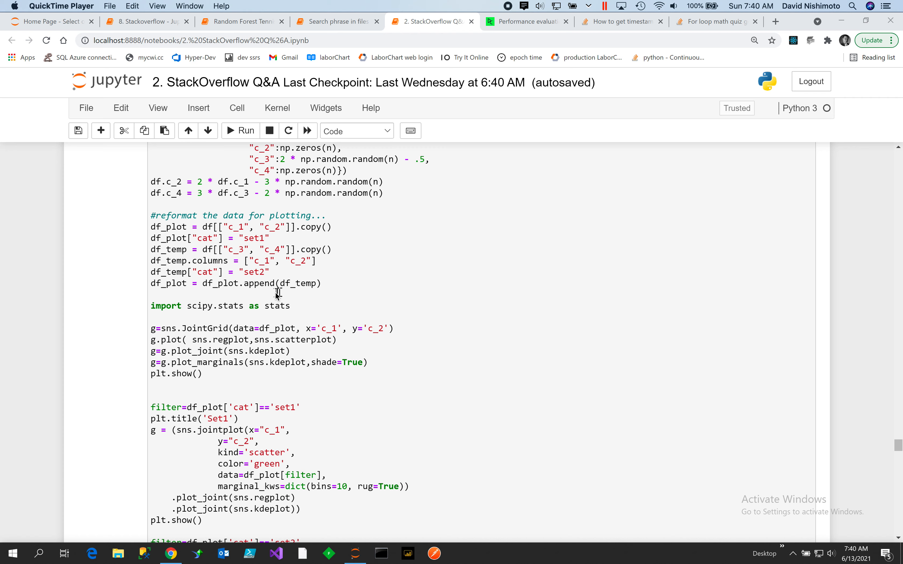
pyautogui.moveTo(201, 281)
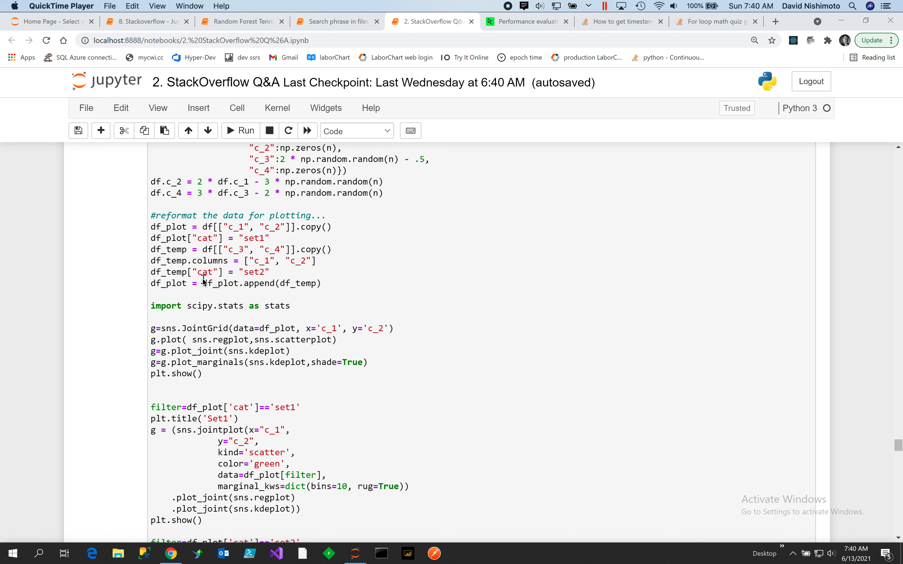
pyautogui.moveTo(184, 291)
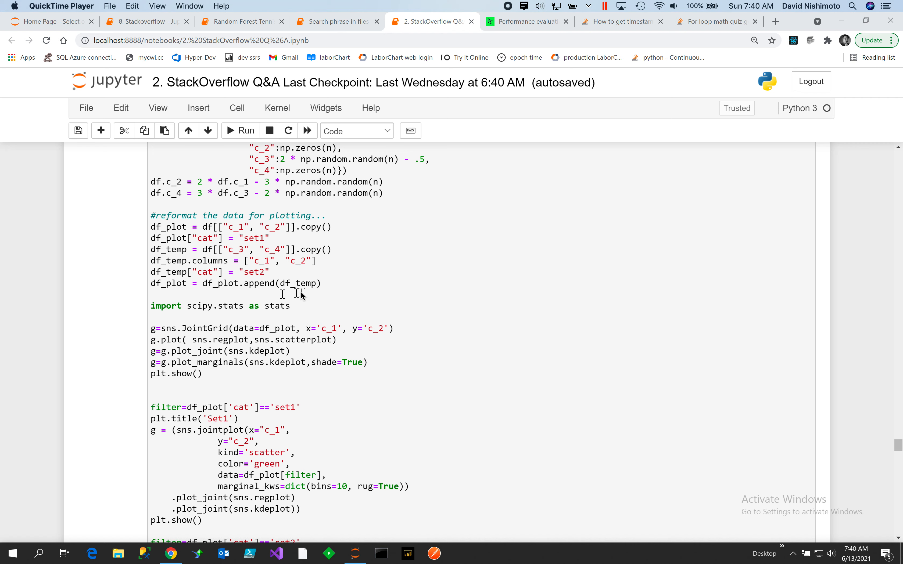
pyautogui.moveTo(231, 265)
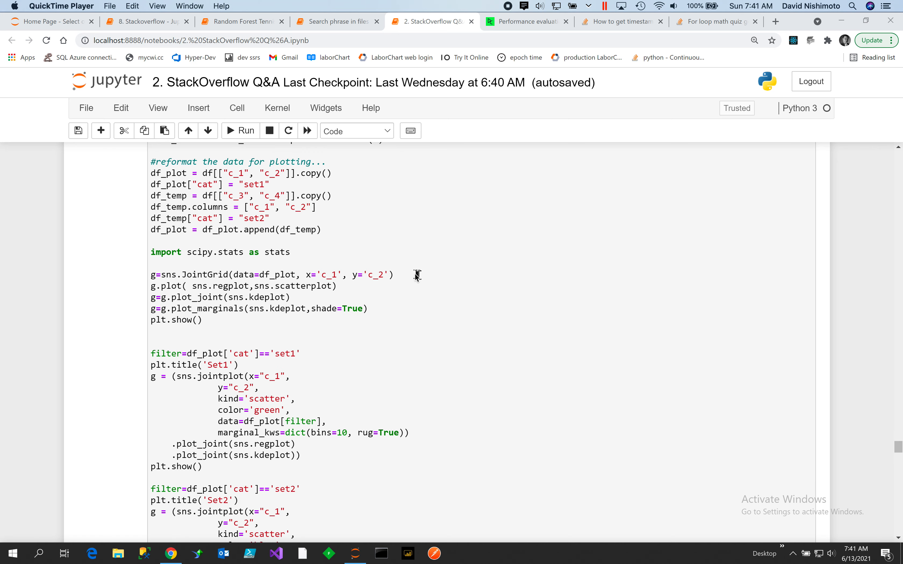
pyautogui.scroll(-3)
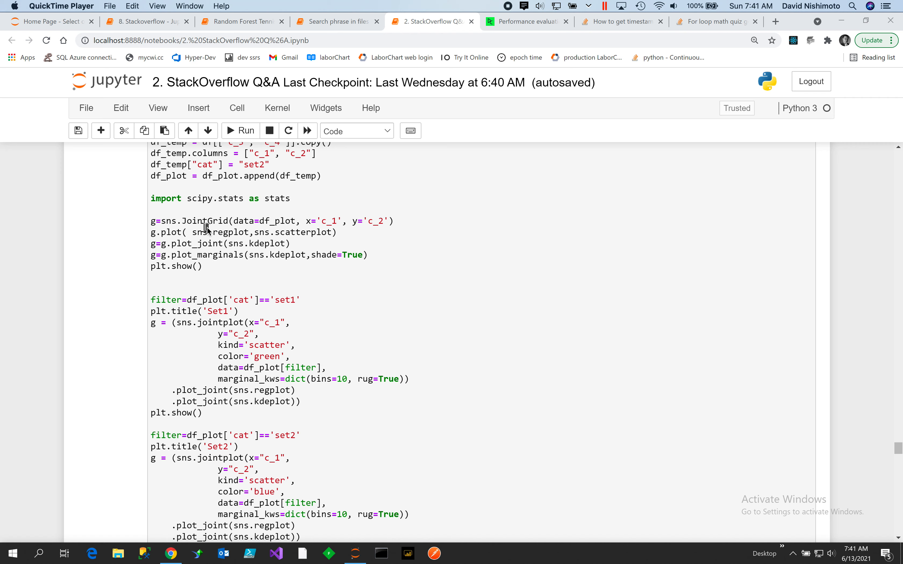
pyautogui.moveTo(362, 231)
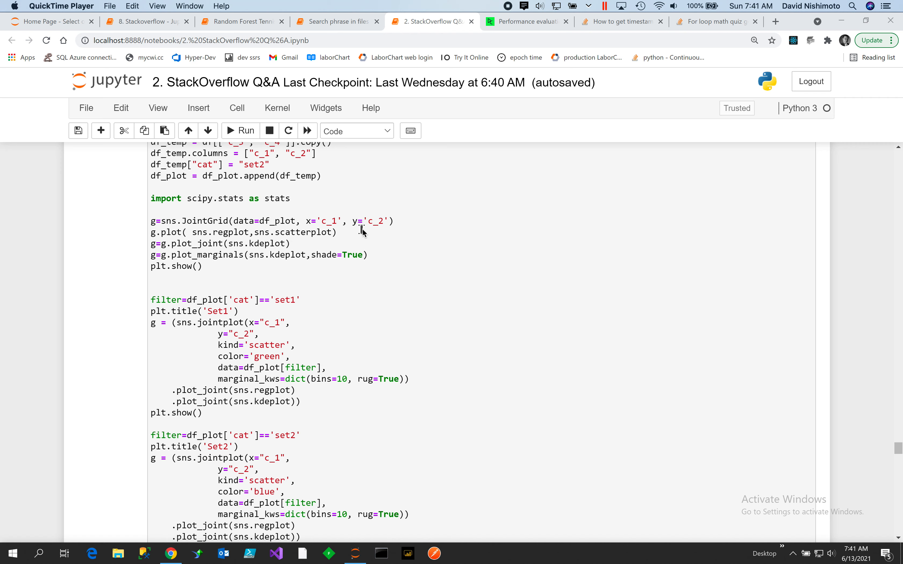
pyautogui.moveTo(341, 228)
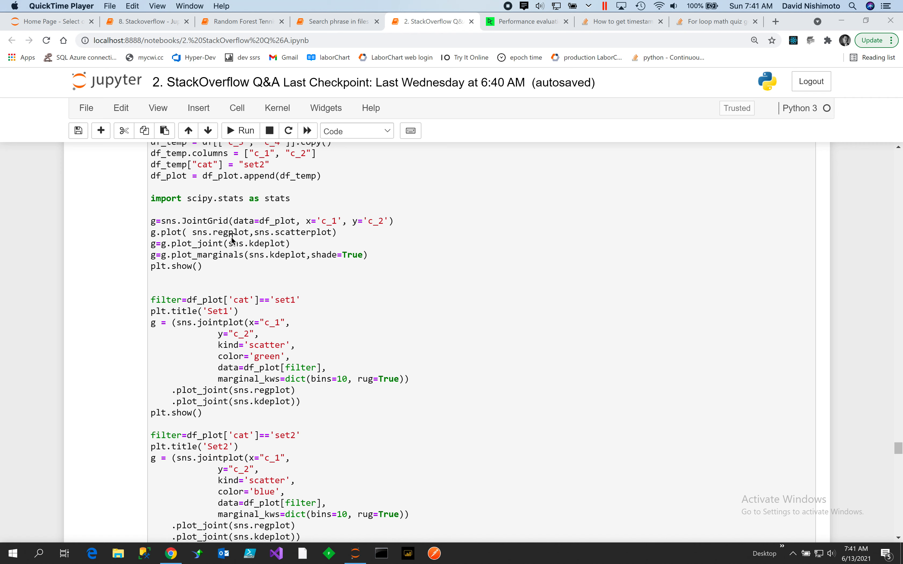
pyautogui.moveTo(241, 252)
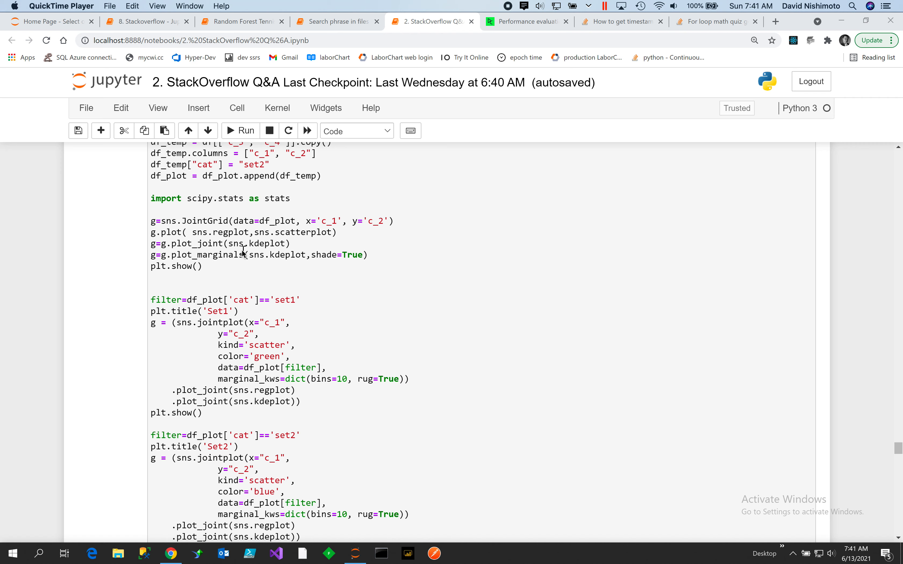
pyautogui.moveTo(279, 252)
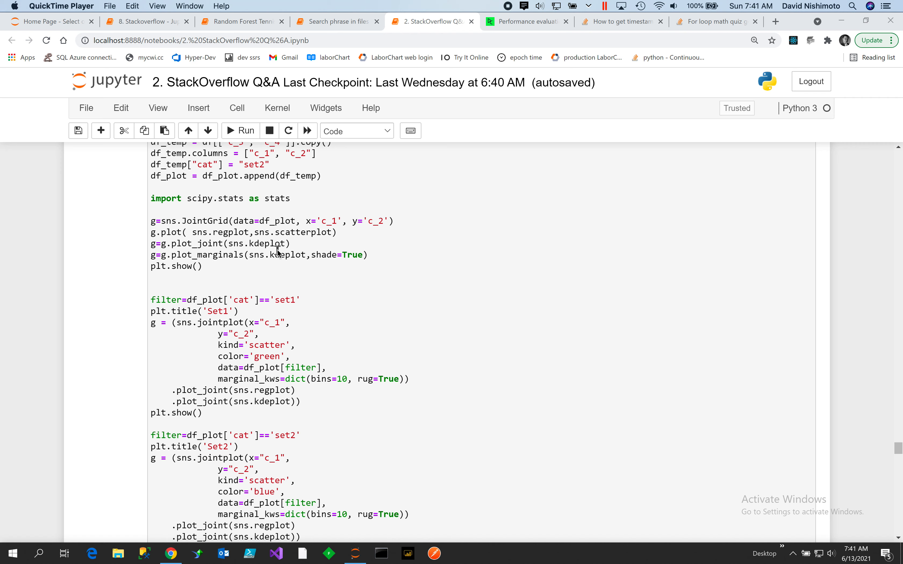
pyautogui.moveTo(252, 261)
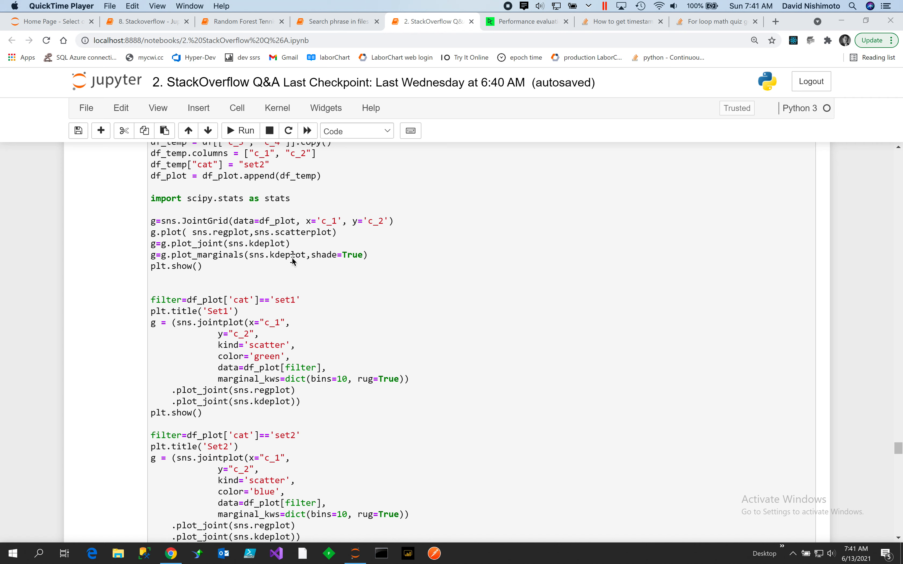
pyautogui.moveTo(473, 299)
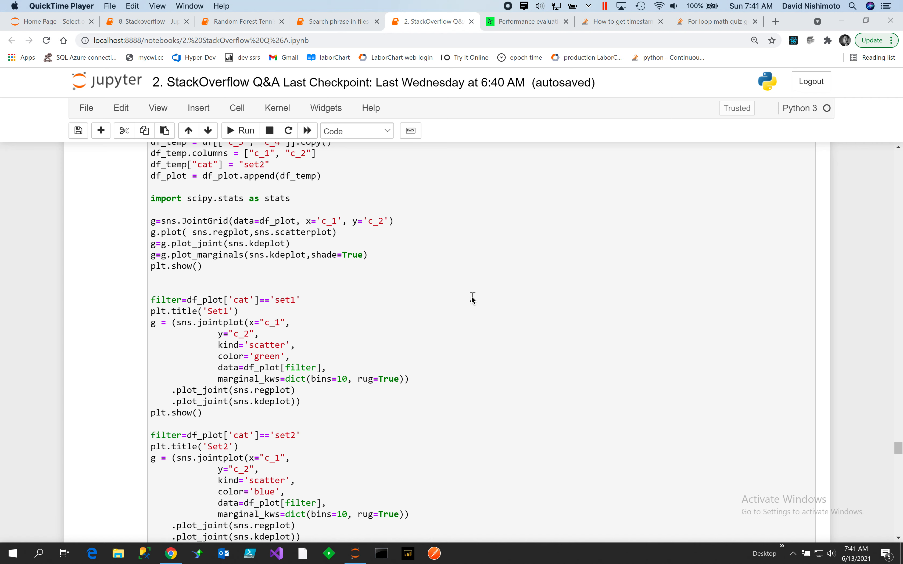
pyautogui.scroll(-3)
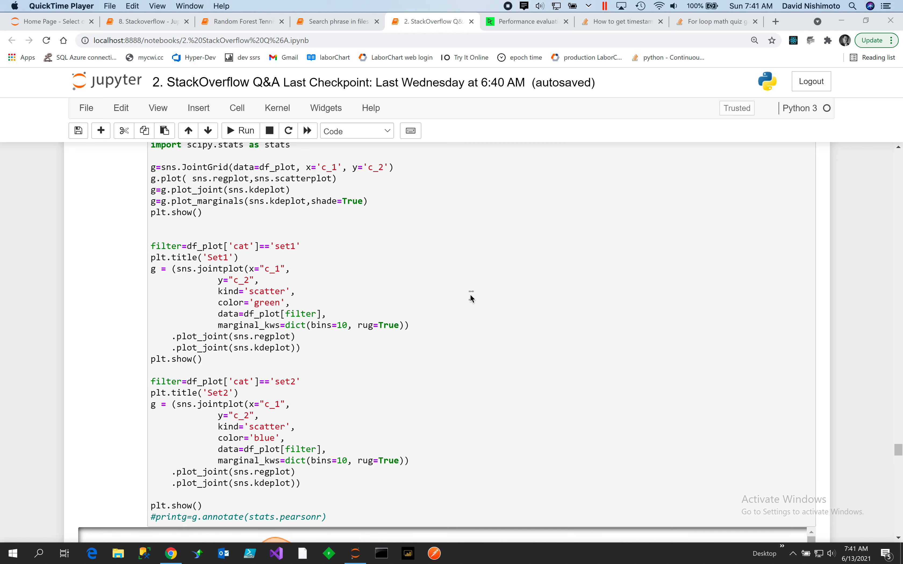
pyautogui.scroll(-3)
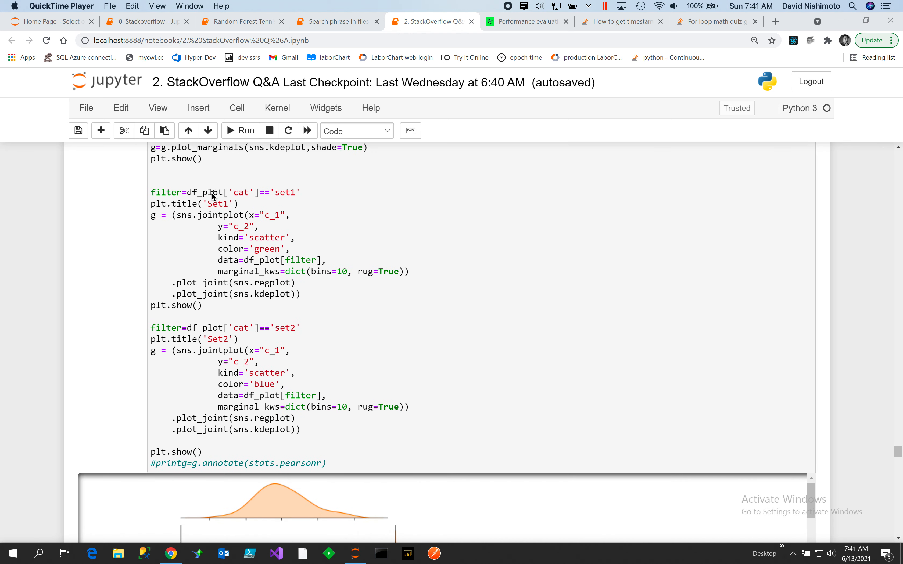
pyautogui.moveTo(285, 214)
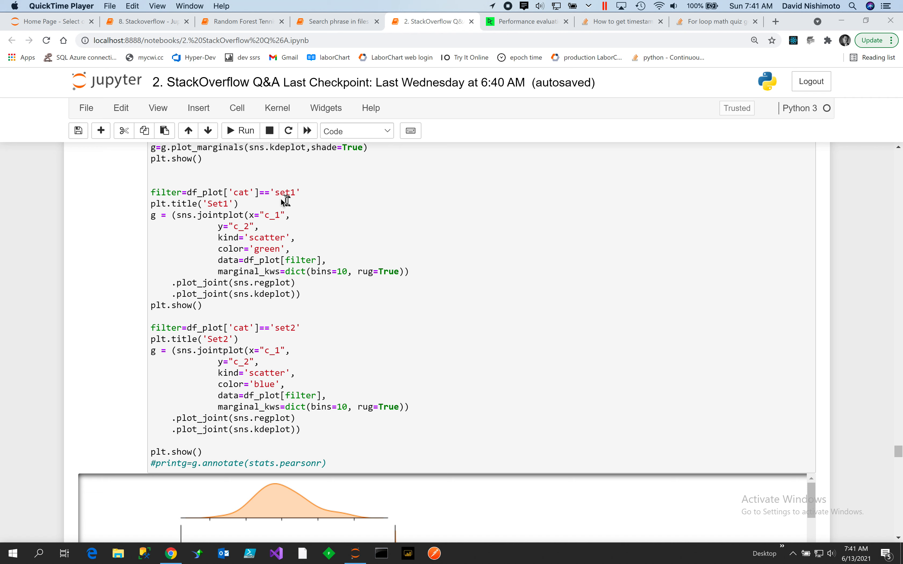
pyautogui.moveTo(282, 201)
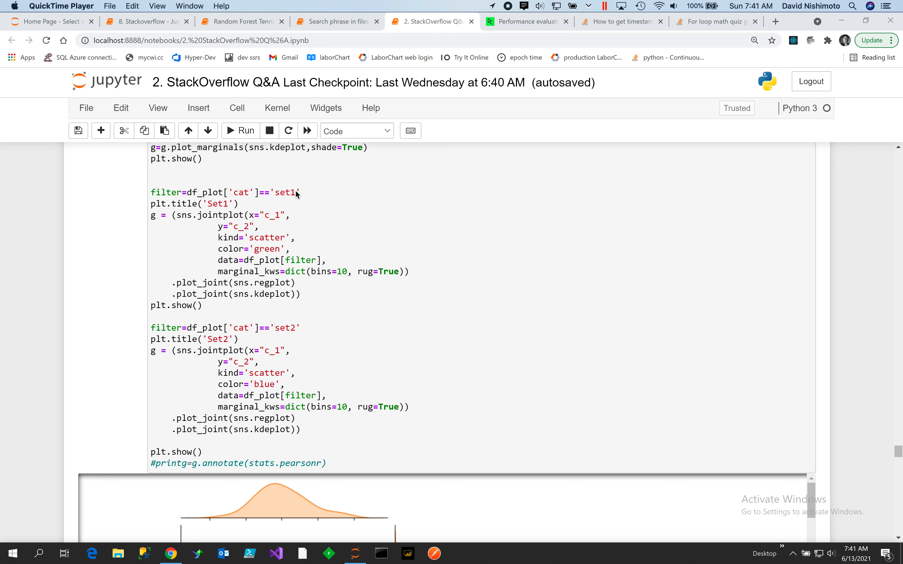
pyautogui.moveTo(293, 194)
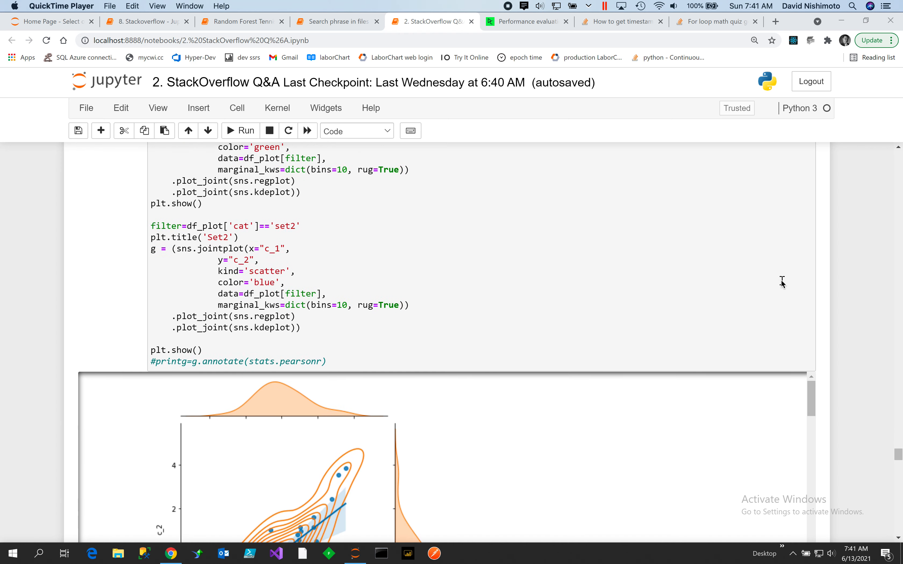
pyautogui.scroll(-3)
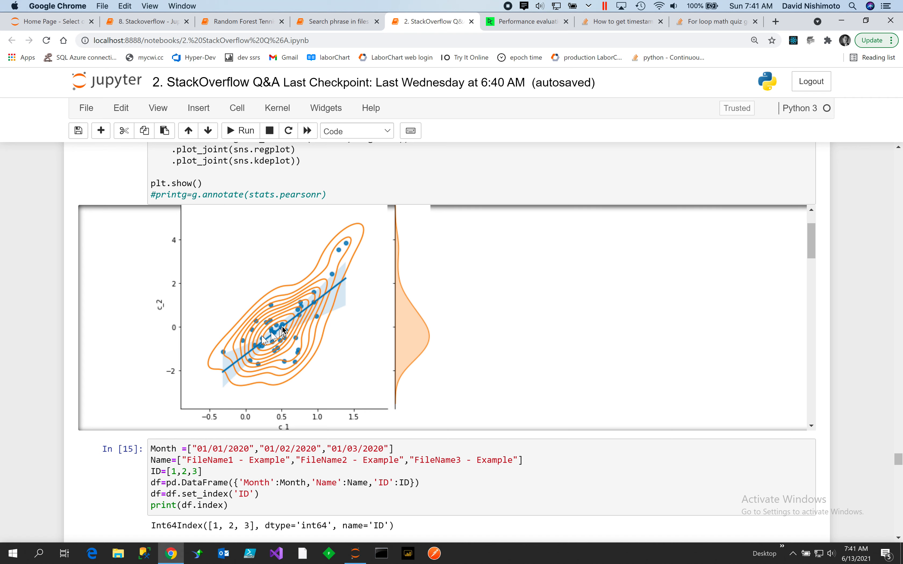
pyautogui.moveTo(349, 281)
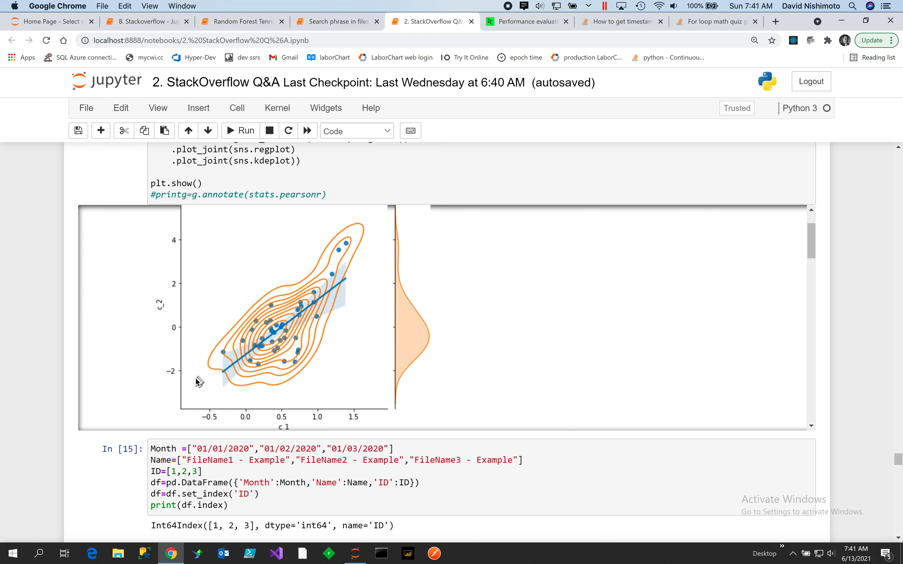
pyautogui.moveTo(363, 281)
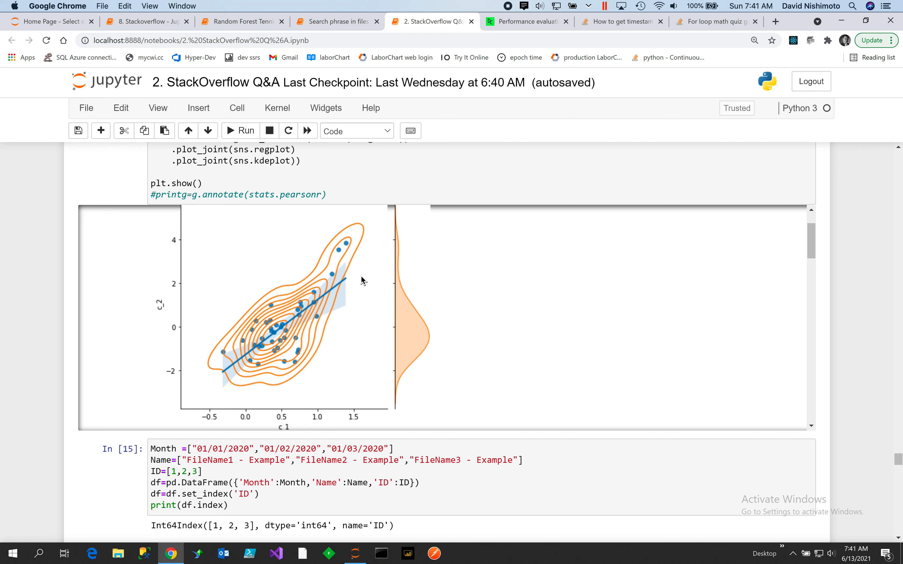
pyautogui.moveTo(443, 329)
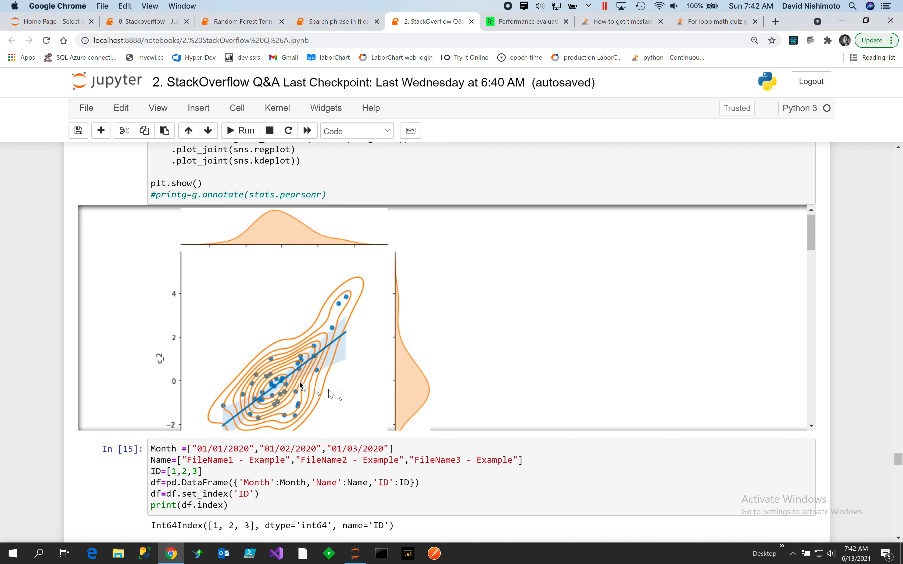
pyautogui.moveTo(290, 413)
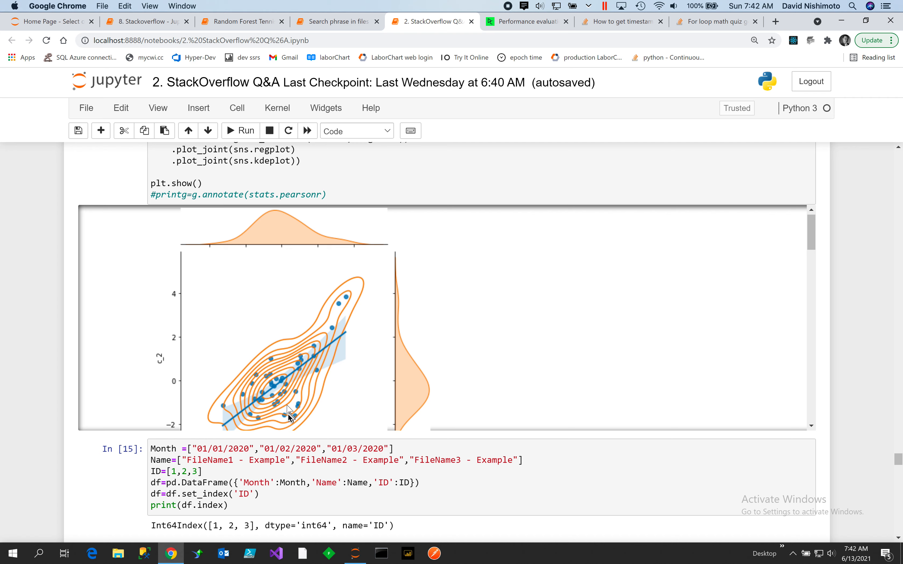
pyautogui.moveTo(277, 265)
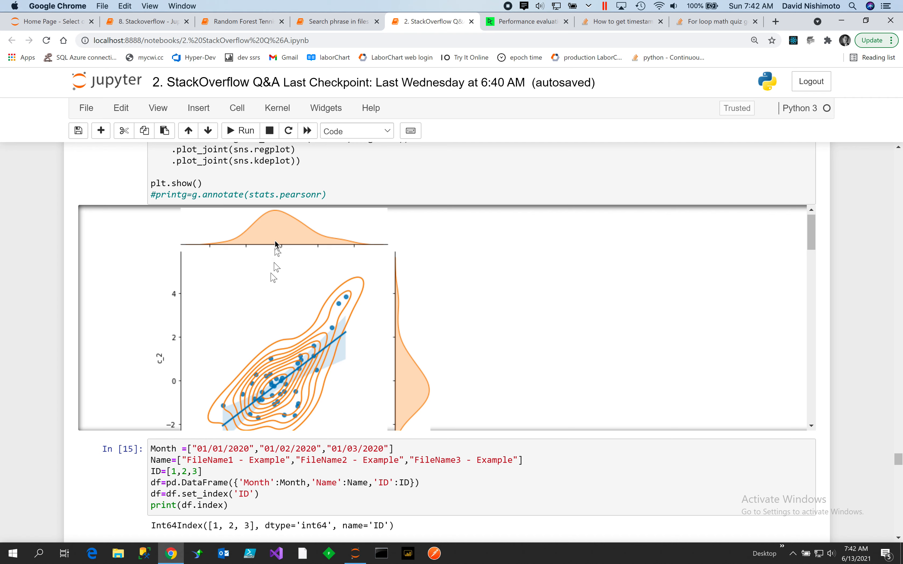
pyautogui.moveTo(279, 398)
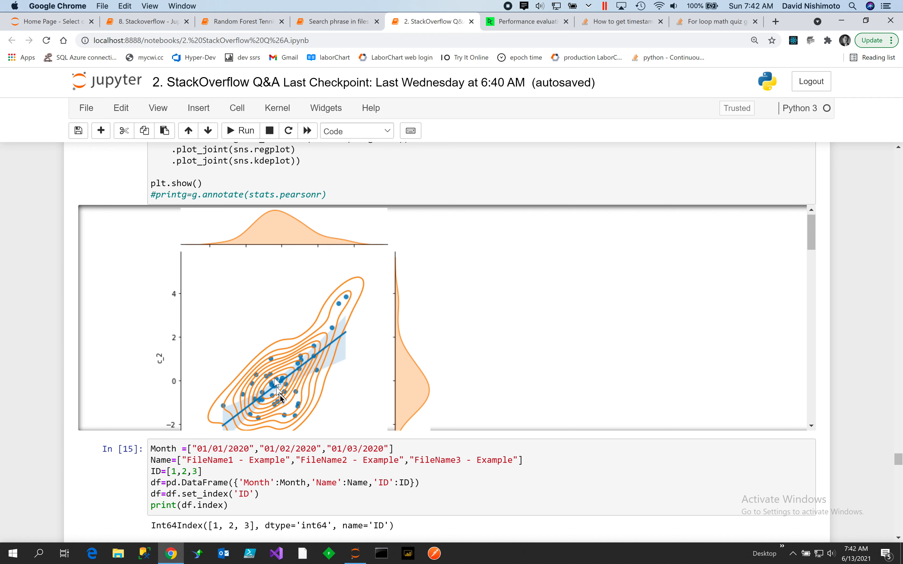
pyautogui.moveTo(607, 309)
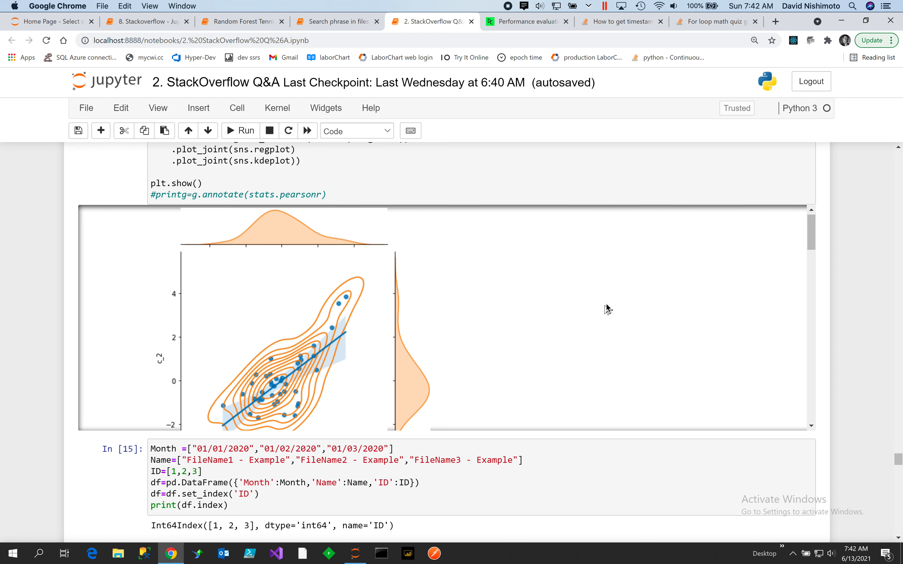
pyautogui.scroll(-3)
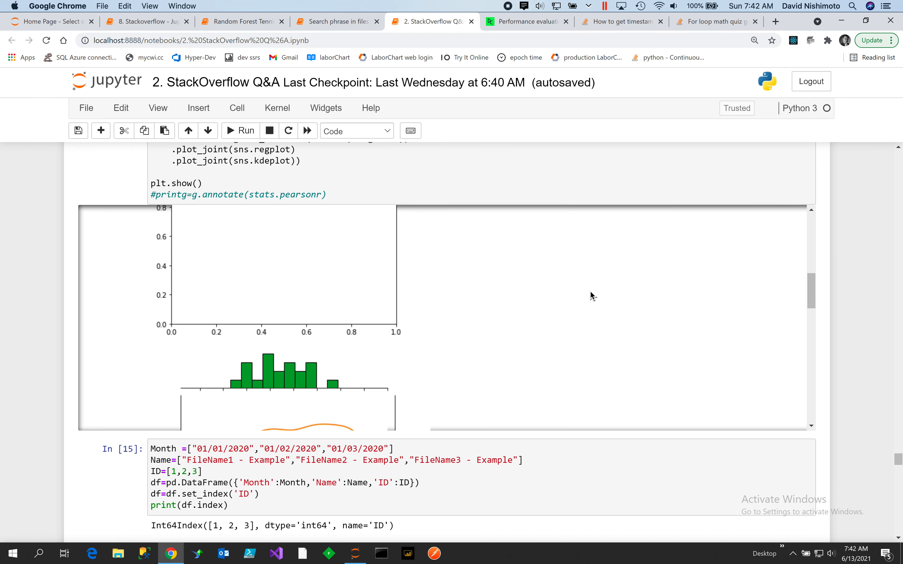
pyautogui.click(240, 130)
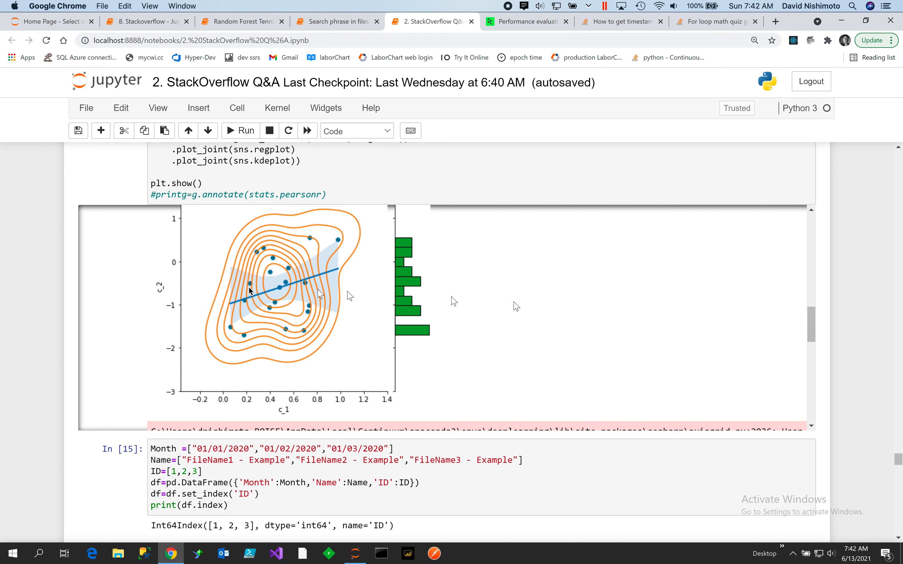
pyautogui.moveTo(359, 271)
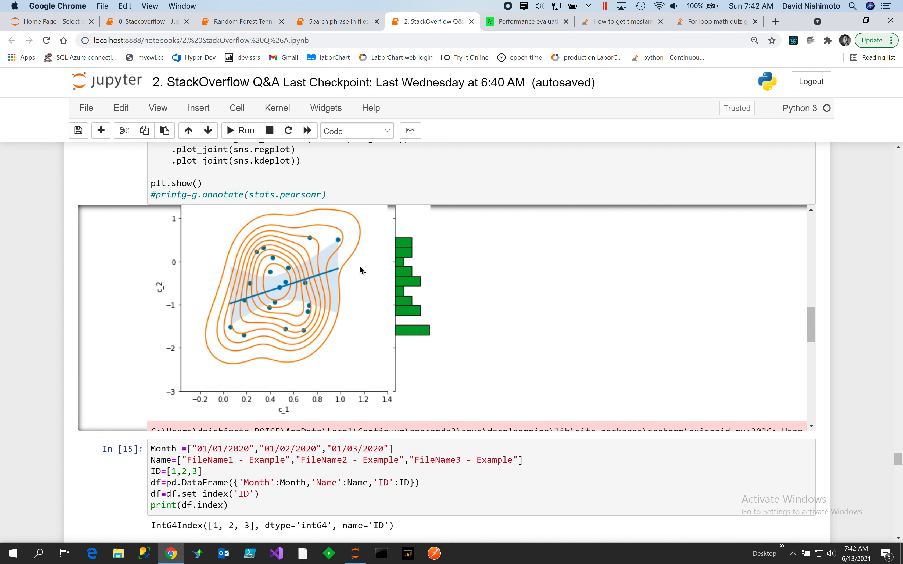
pyautogui.moveTo(224, 331)
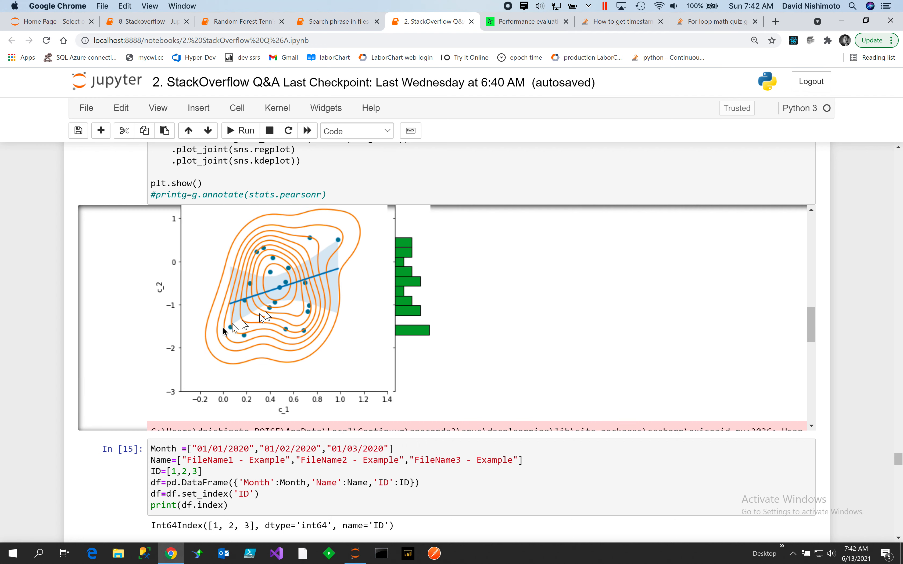
pyautogui.moveTo(299, 372)
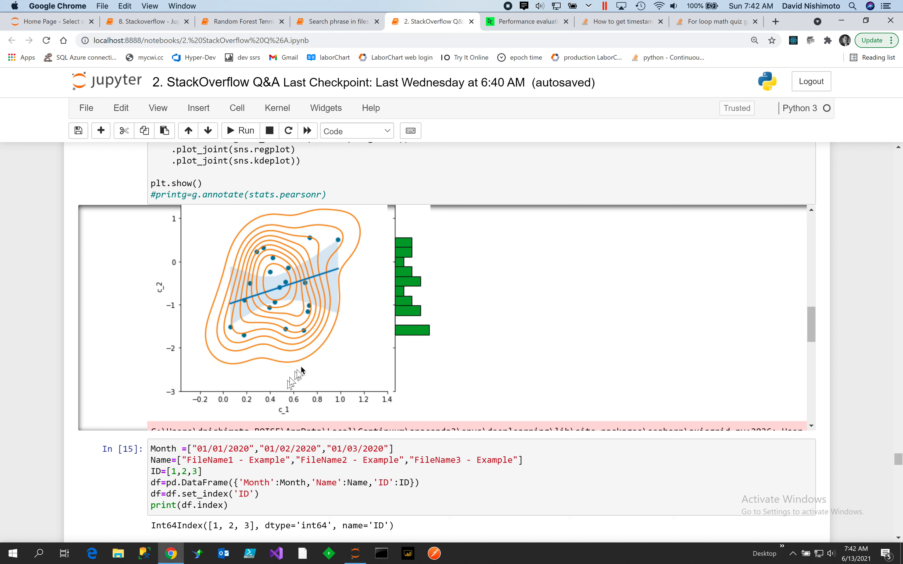
pyautogui.moveTo(421, 329)
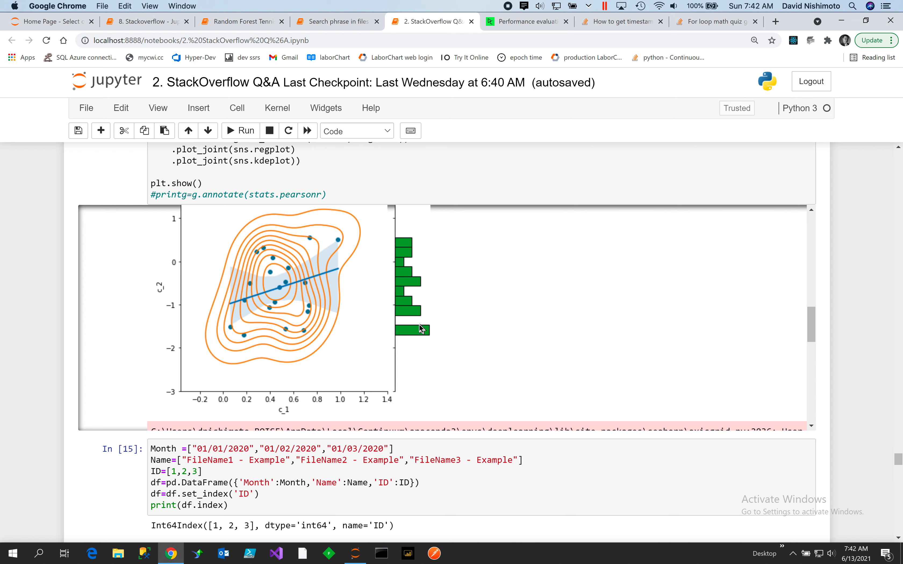
pyautogui.scroll(-3)
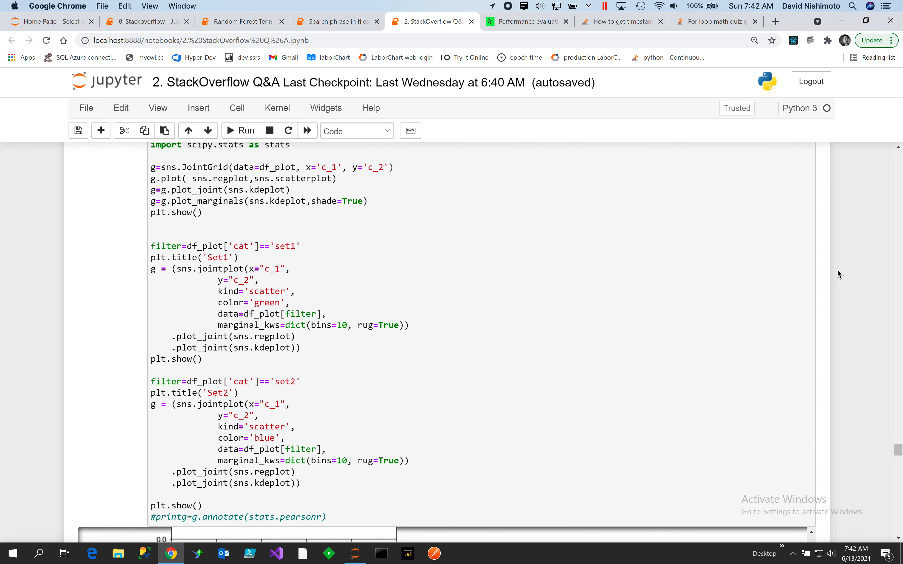
pyautogui.moveTo(841, 276)
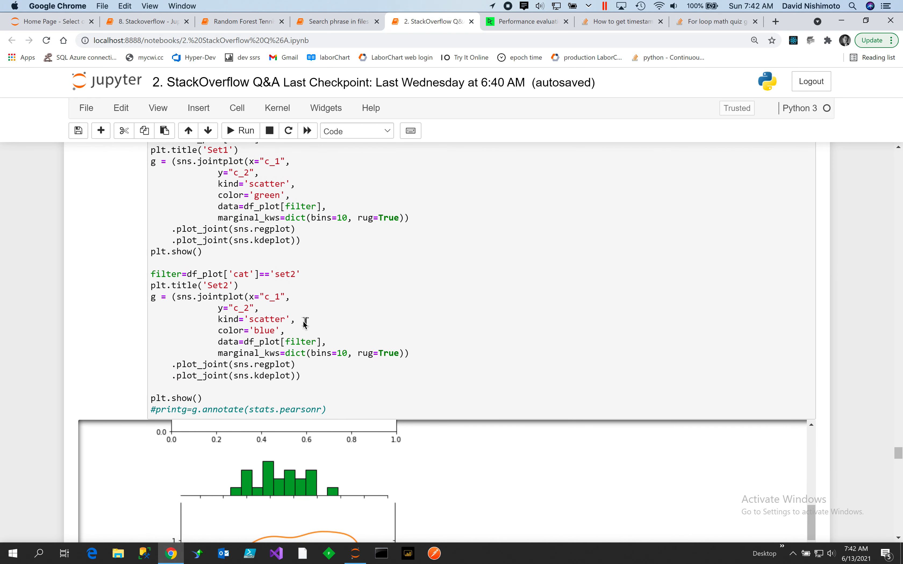
pyautogui.scroll(-3)
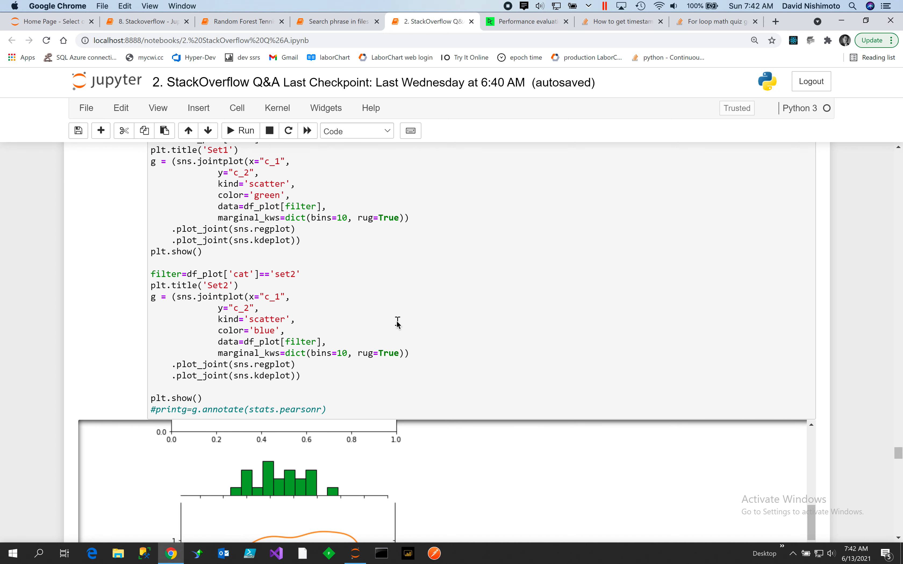
pyautogui.moveTo(274, 358)
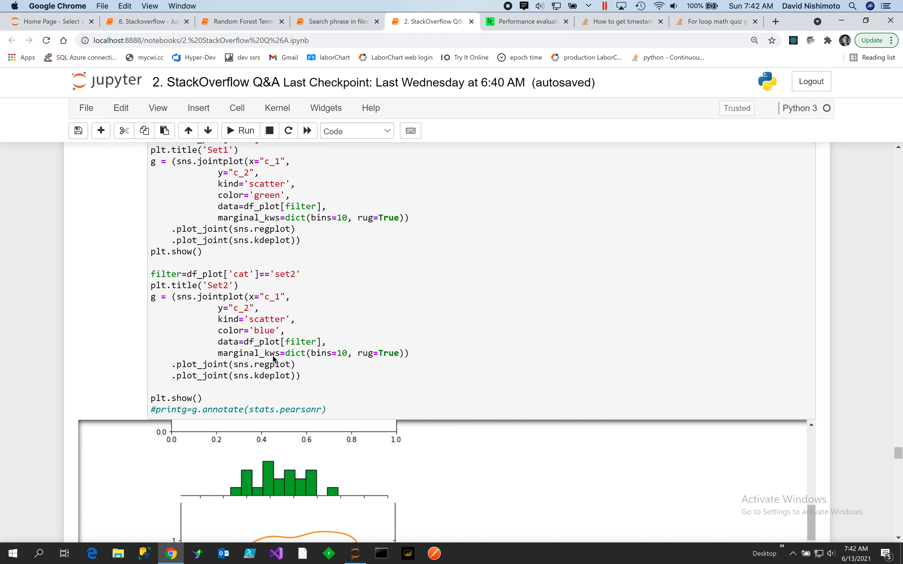
pyautogui.moveTo(296, 357)
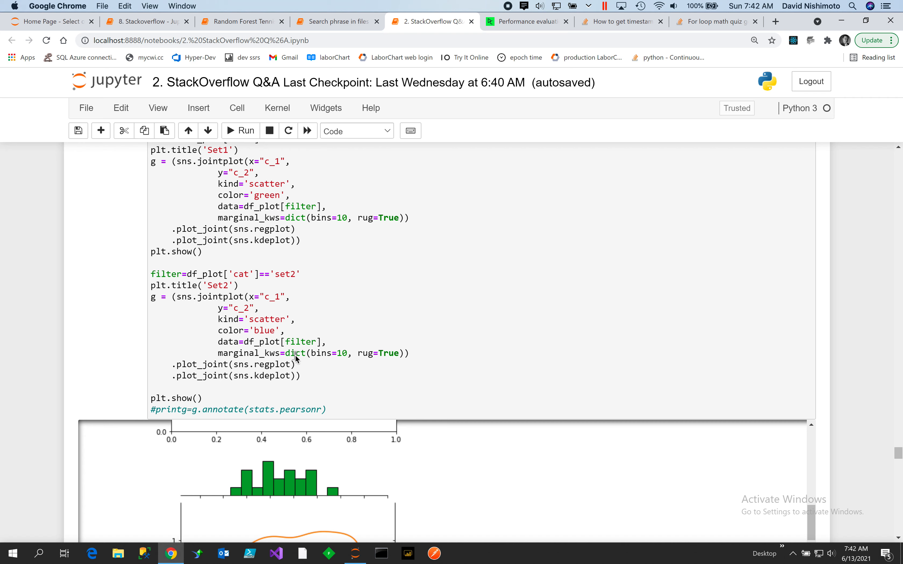
pyautogui.moveTo(298, 359)
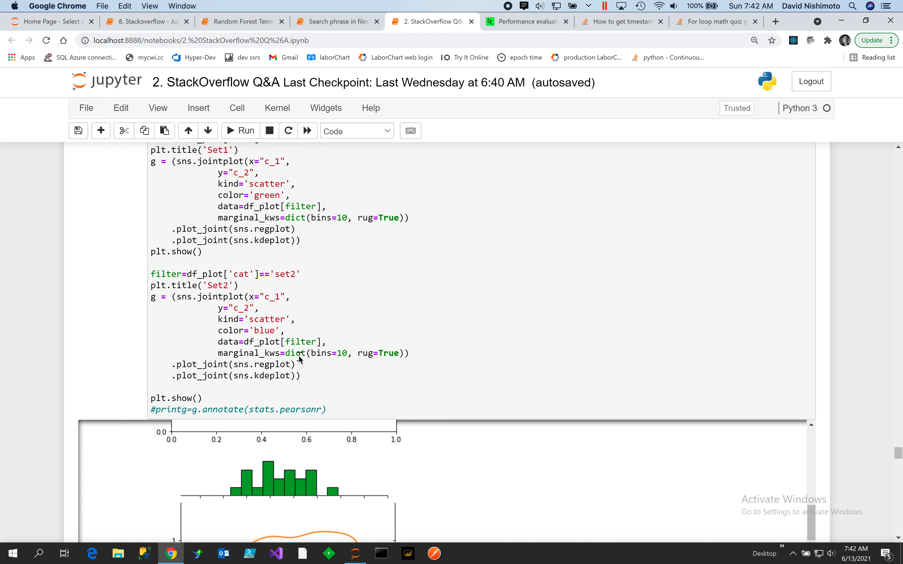
pyautogui.moveTo(894, 333)
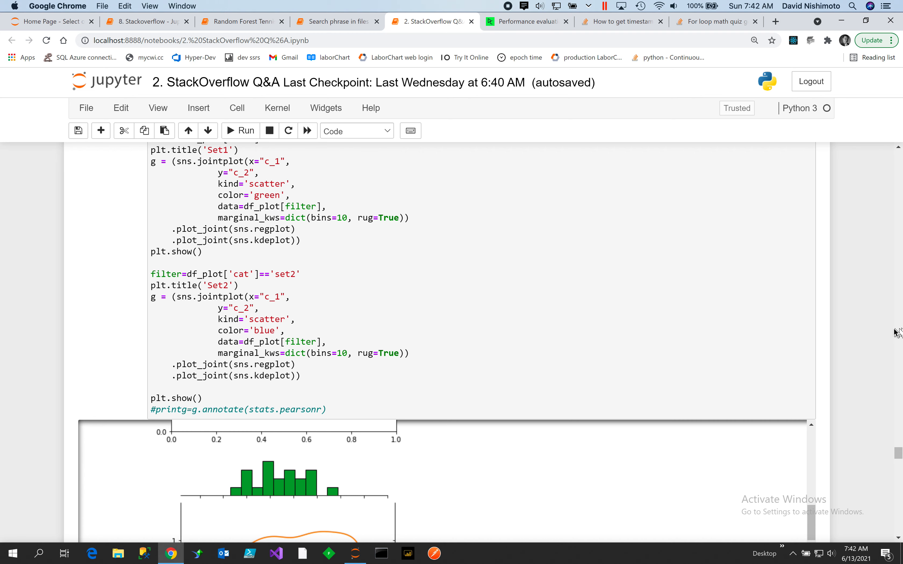
pyautogui.scroll(-3)
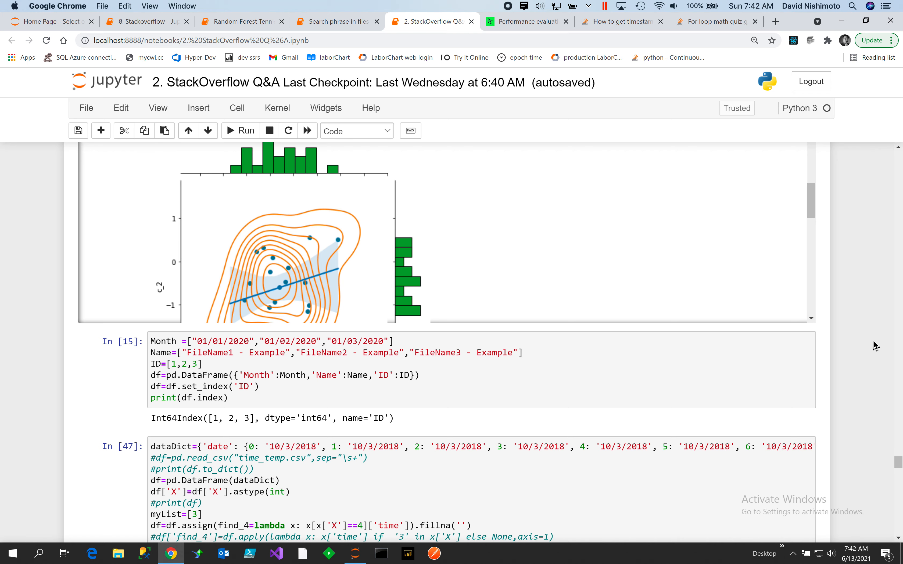
pyautogui.moveTo(863, 351)
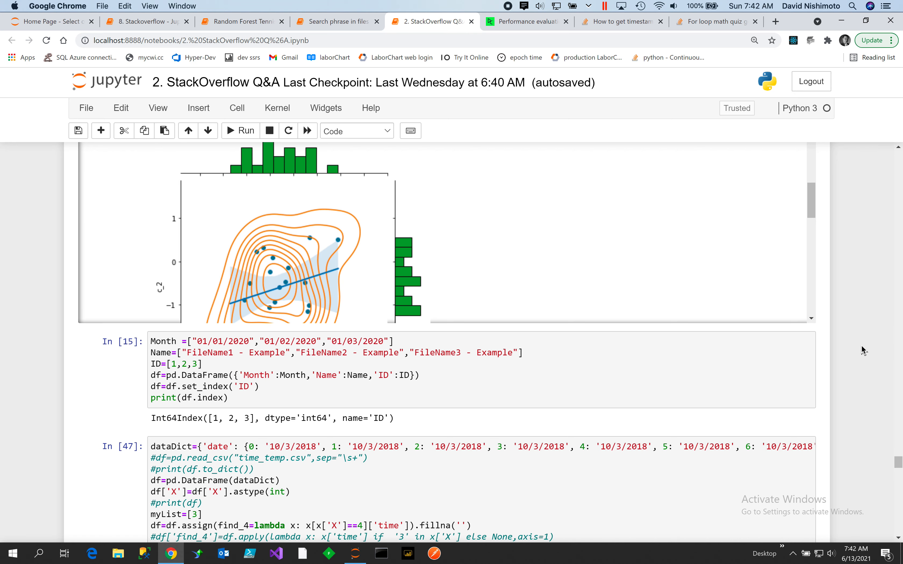
pyautogui.moveTo(857, 351)
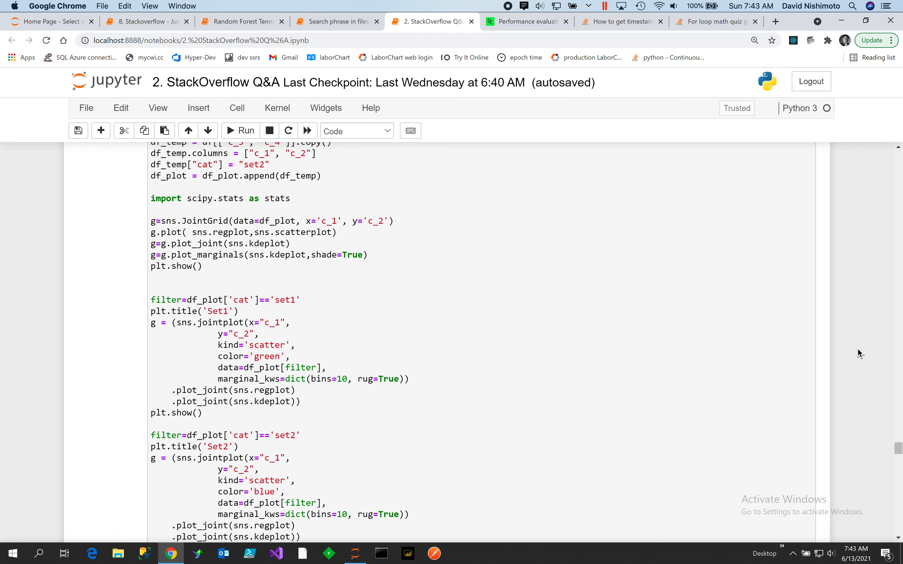
pyautogui.moveTo(205, 210)
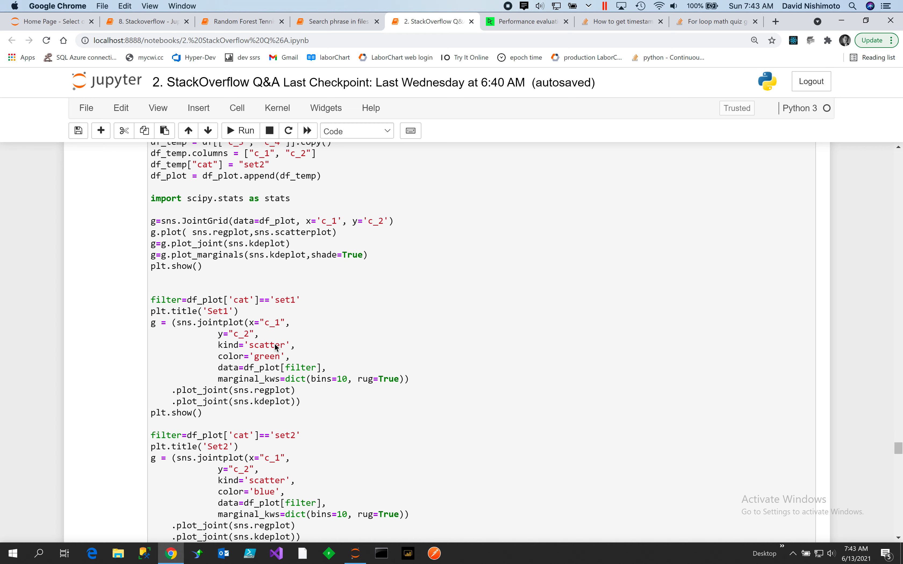
pyautogui.scroll(-3)
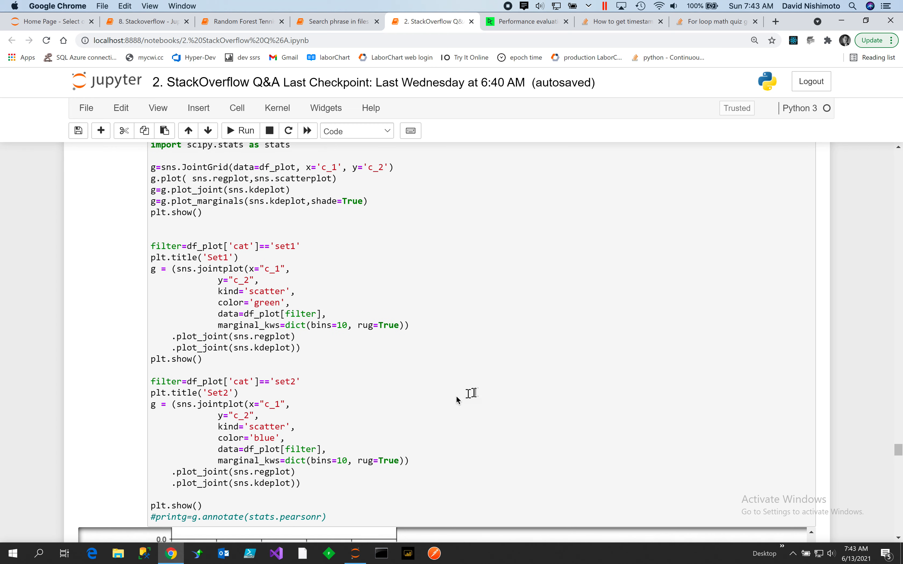
pyautogui.moveTo(668, 208)
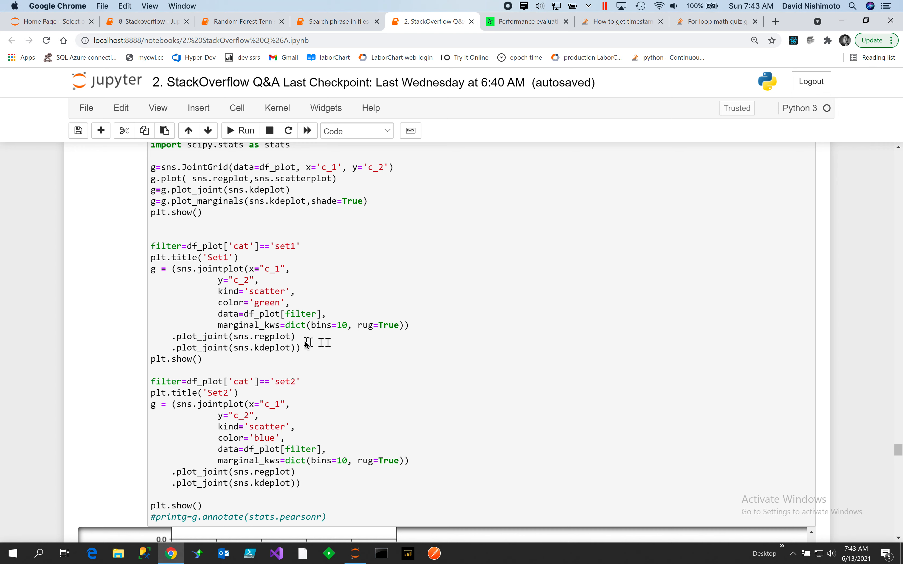
pyautogui.moveTo(460, 445)
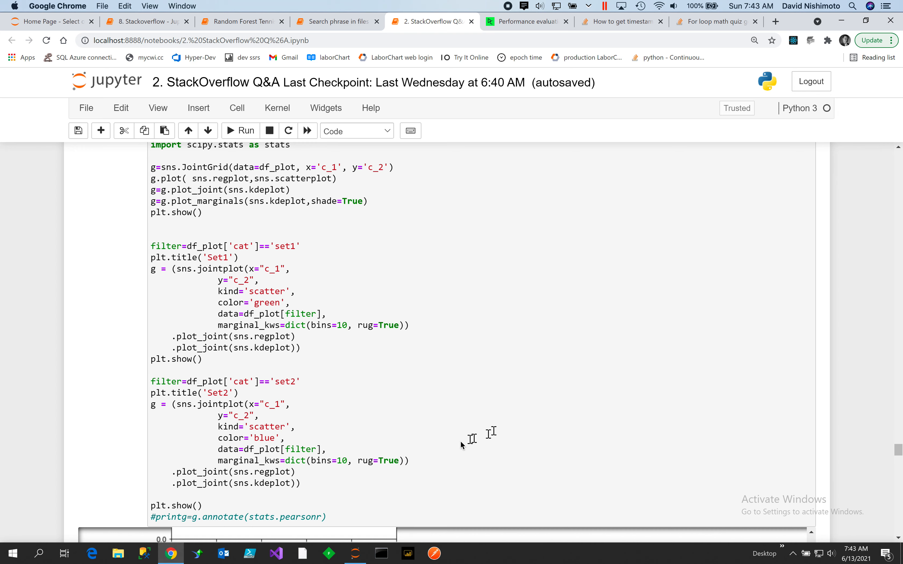